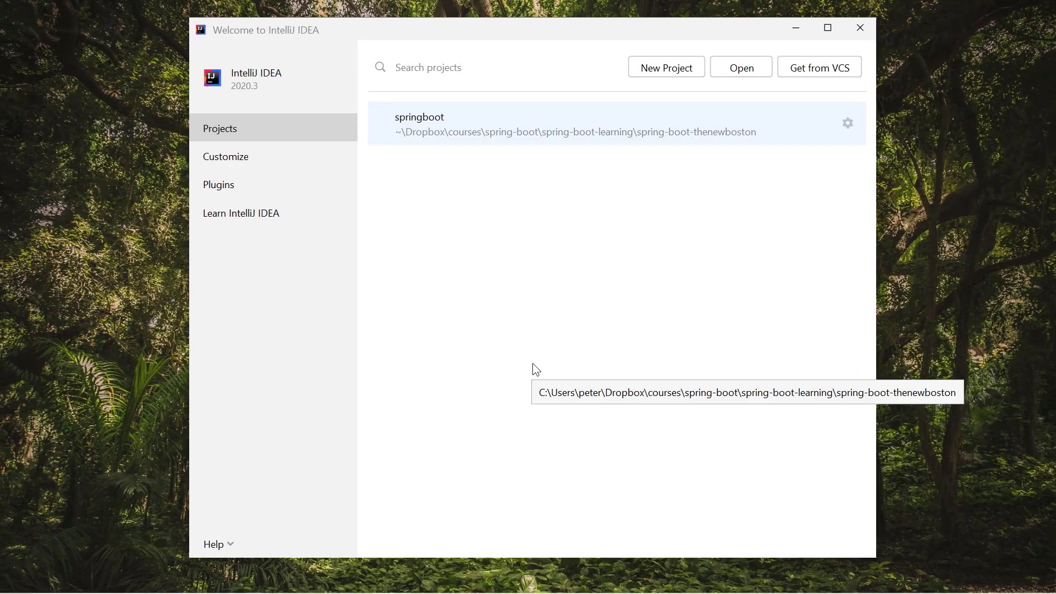
mouse_move(475, 211)
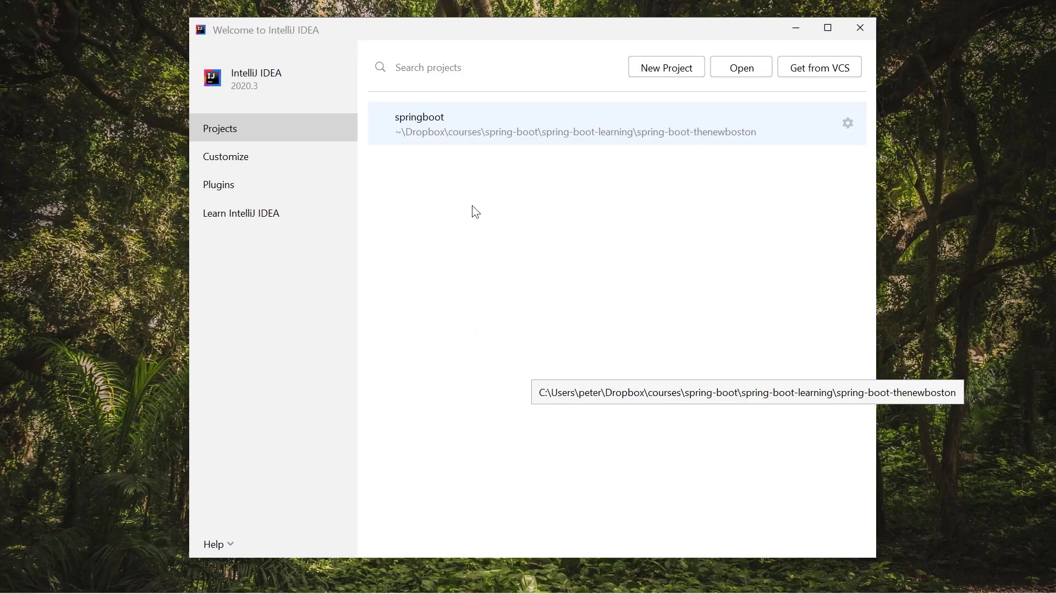
mouse_move(330, 36)
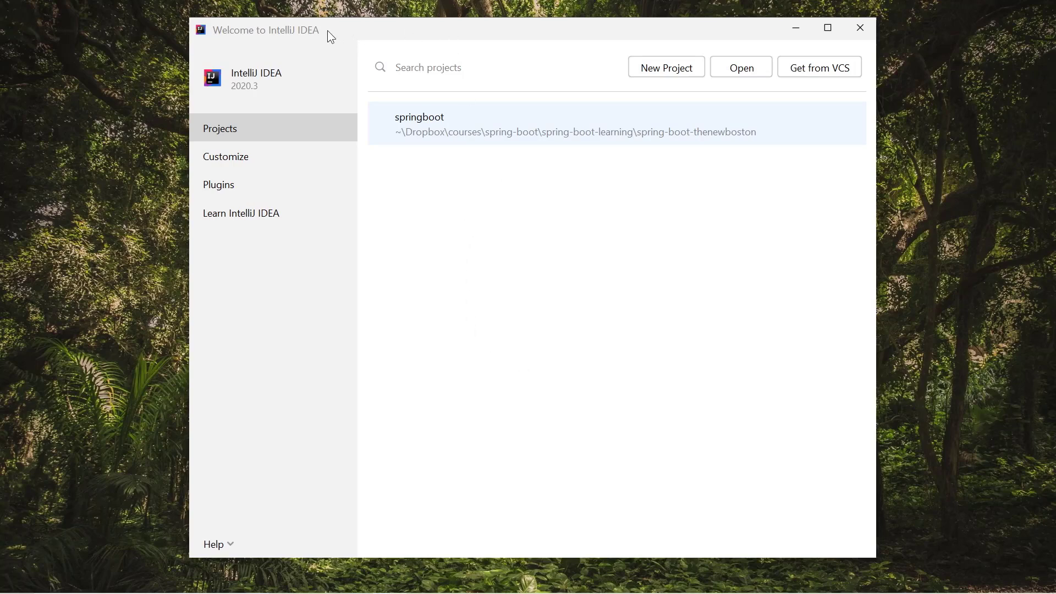
mouse_move(428, 206)
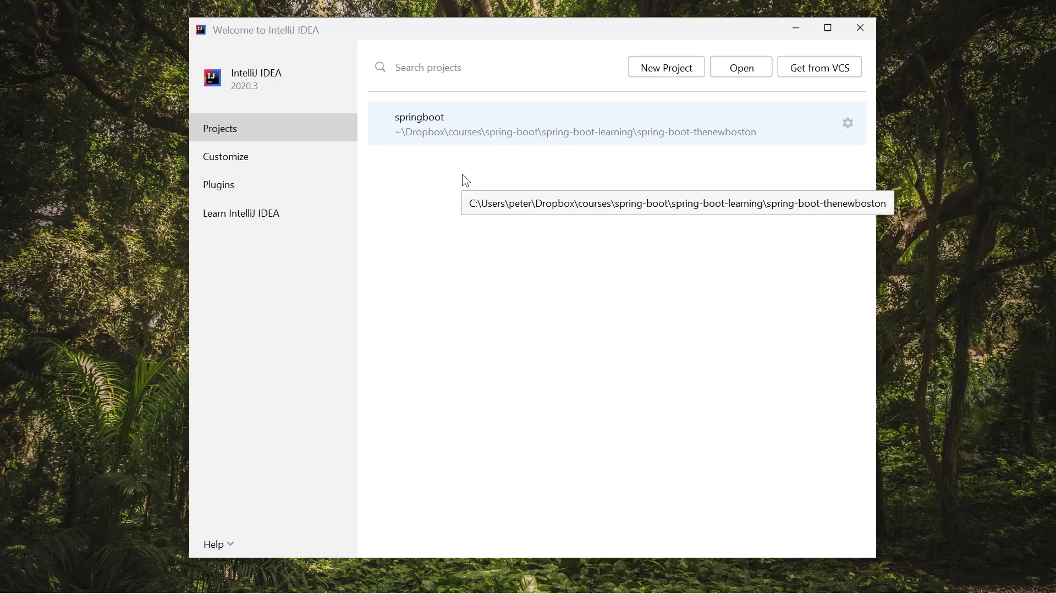
mouse_move(464, 180)
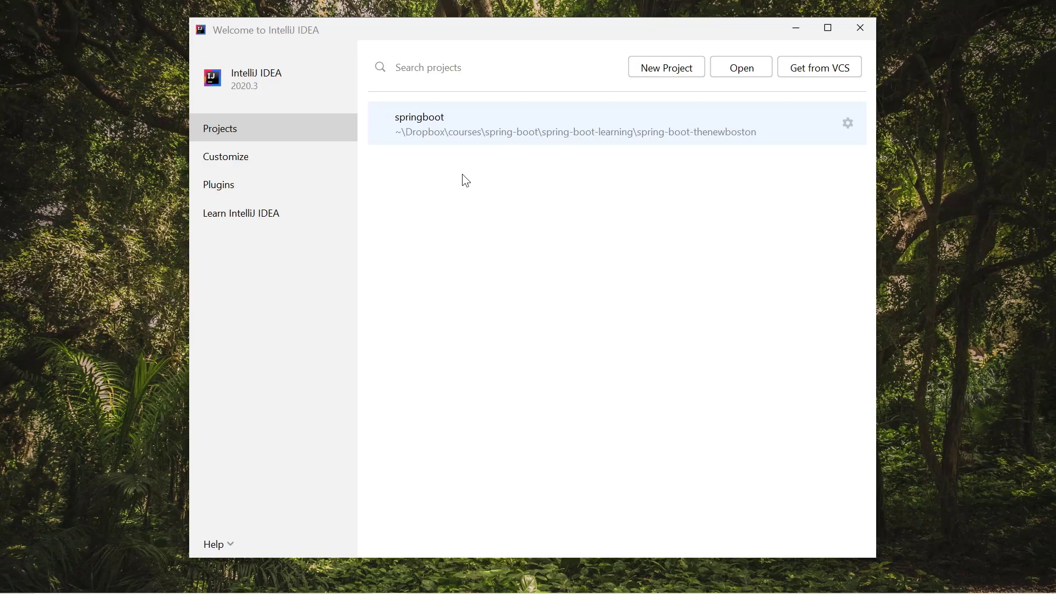
mouse_move(406, 181)
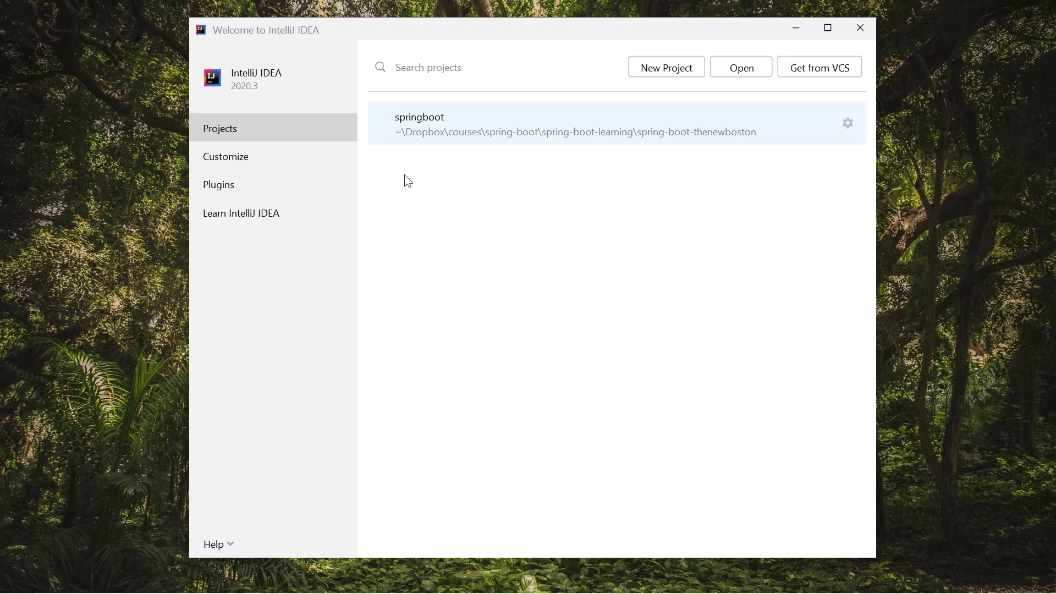
mouse_move(500, 167)
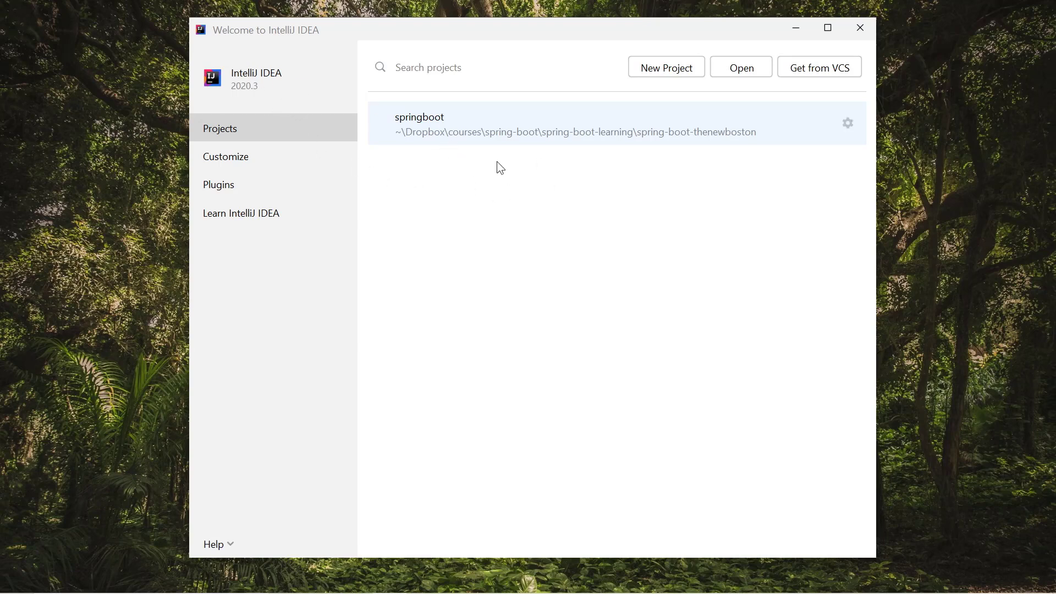
mouse_move(507, 167)
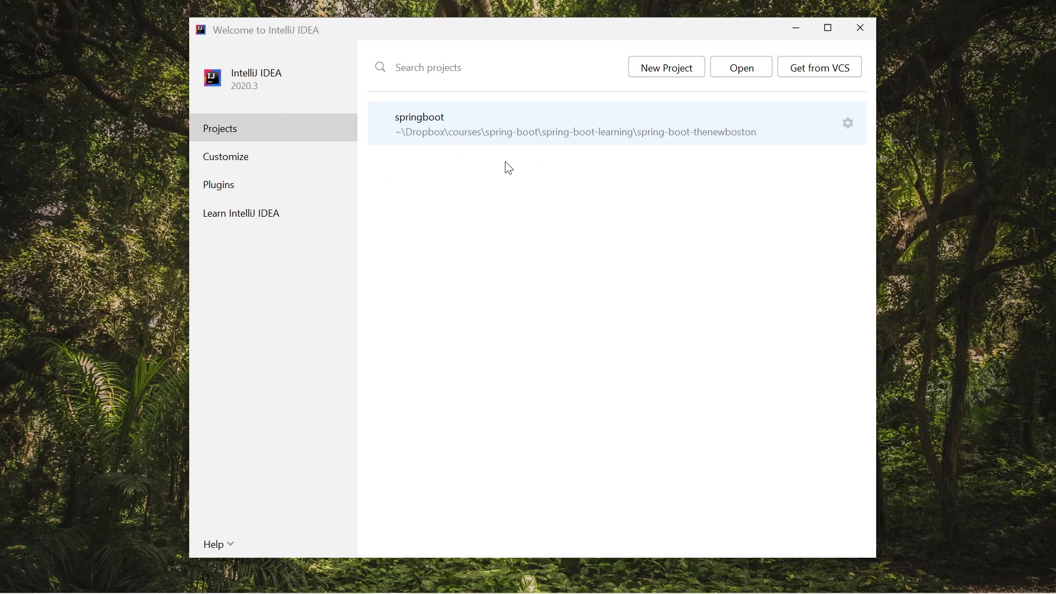
mouse_move(742, 72)
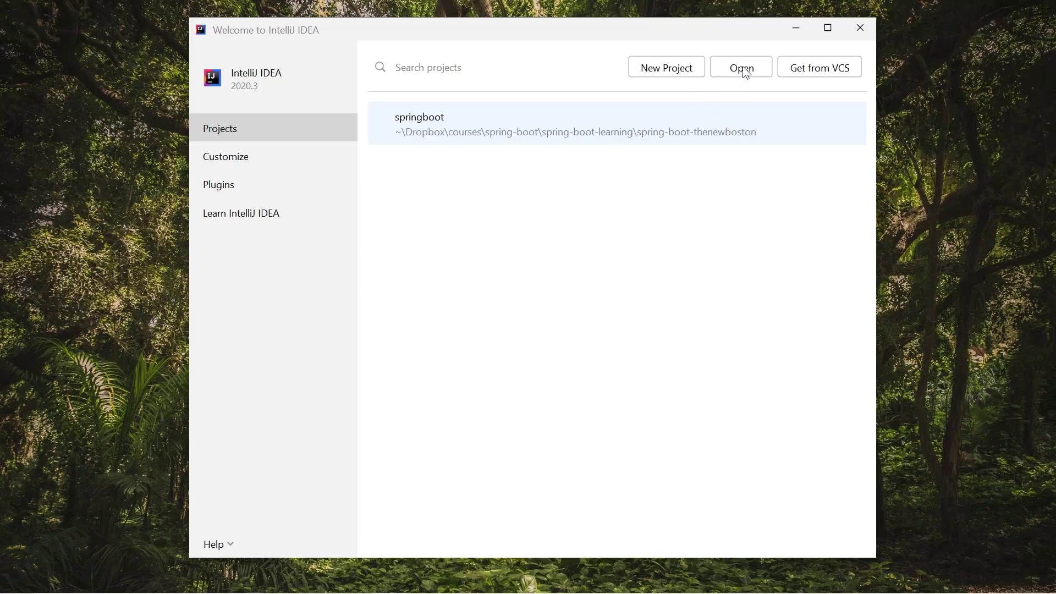
Step: Choose the spring-boot-thenewboston folder under spring-boot and confirm opening it as the project
click(740, 68)
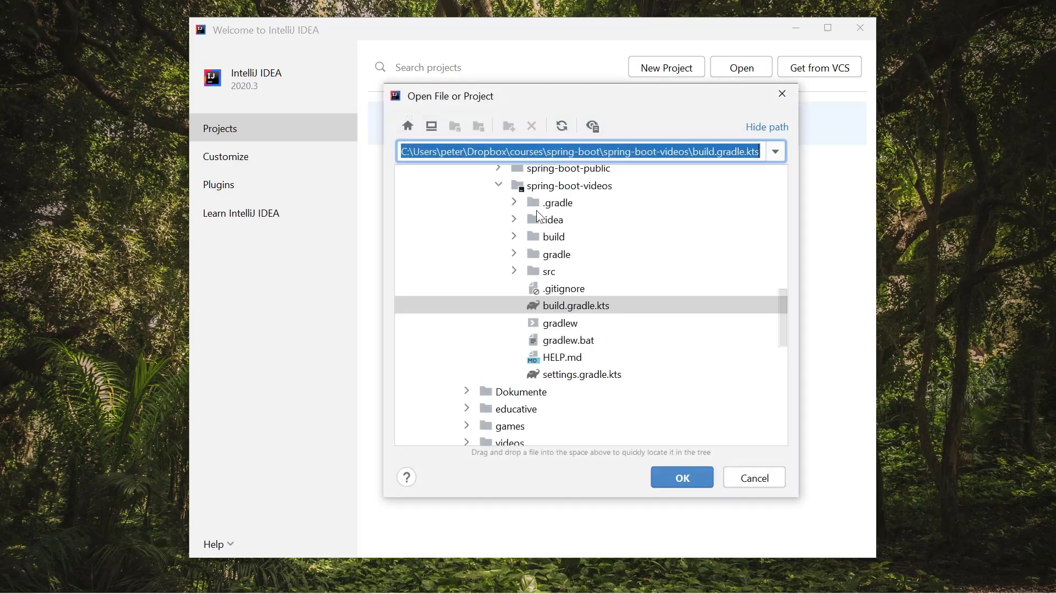
scroll(up, 3)
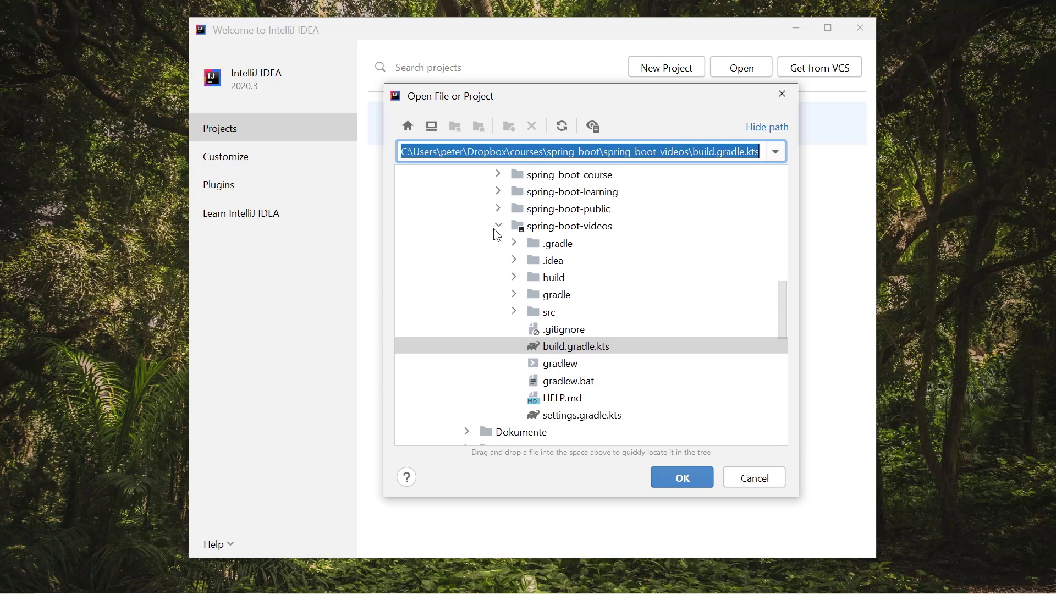
click(498, 243)
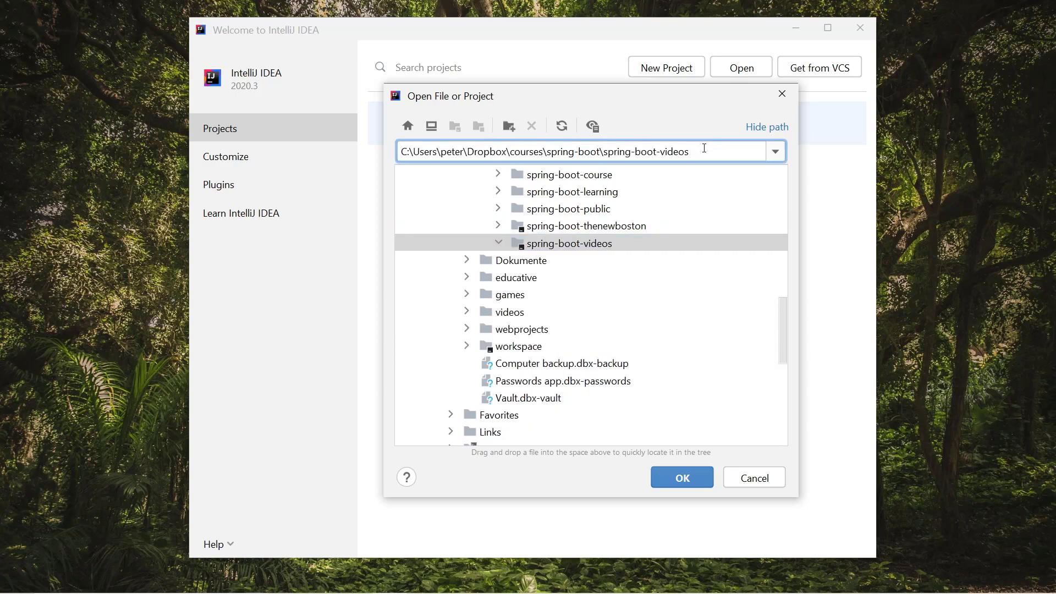
click(587, 225)
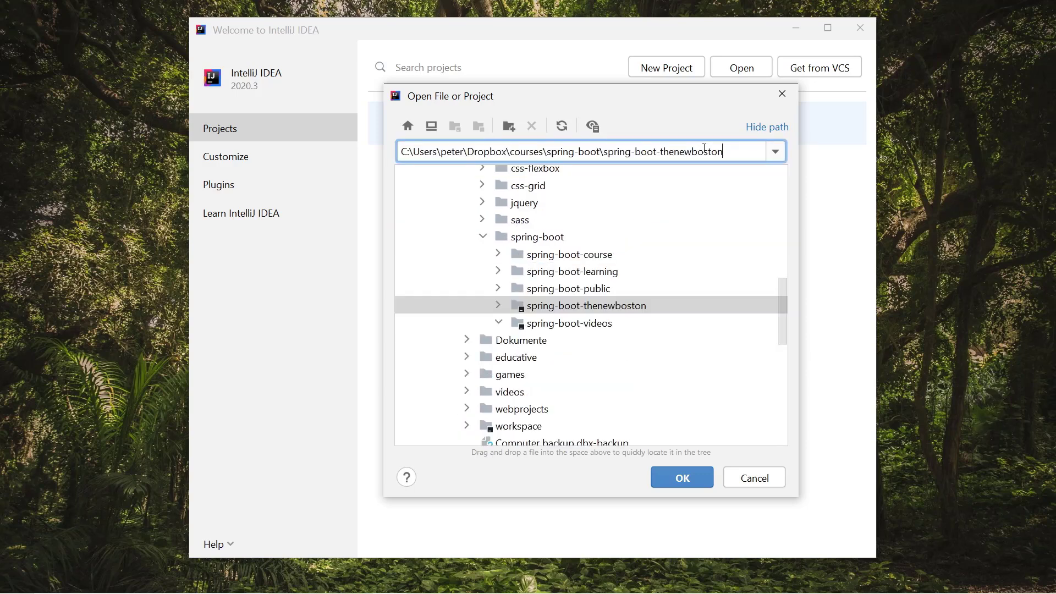
click(680, 477)
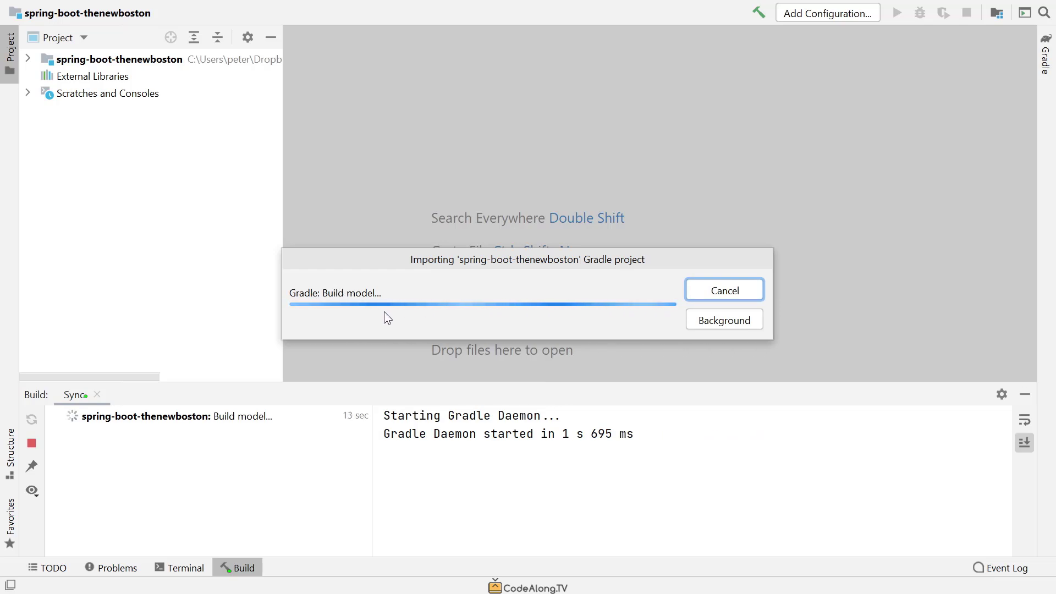
mouse_move(396, 324)
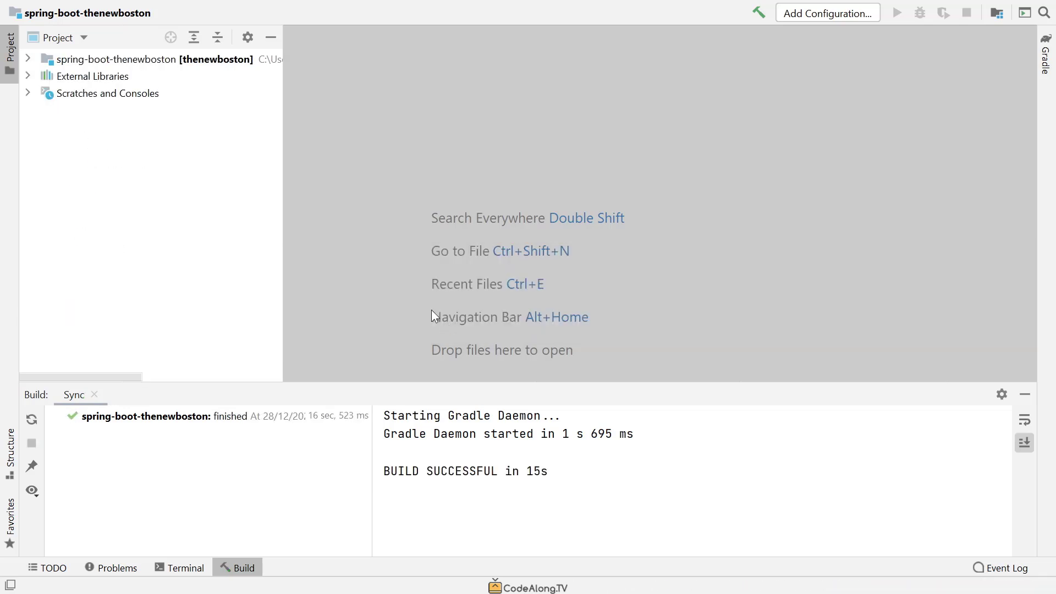
mouse_move(413, 328)
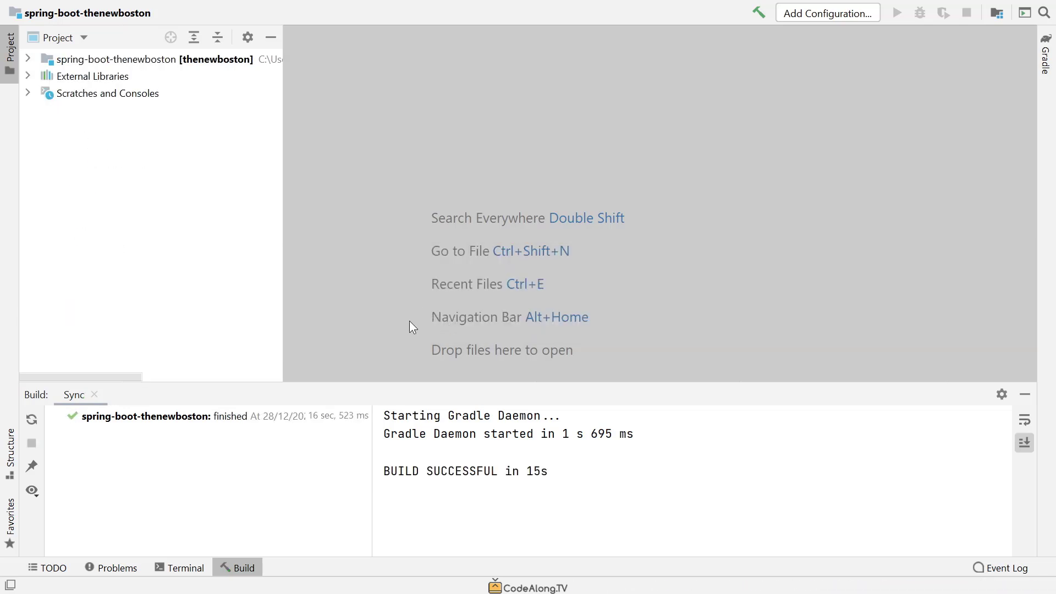
mouse_move(337, 235)
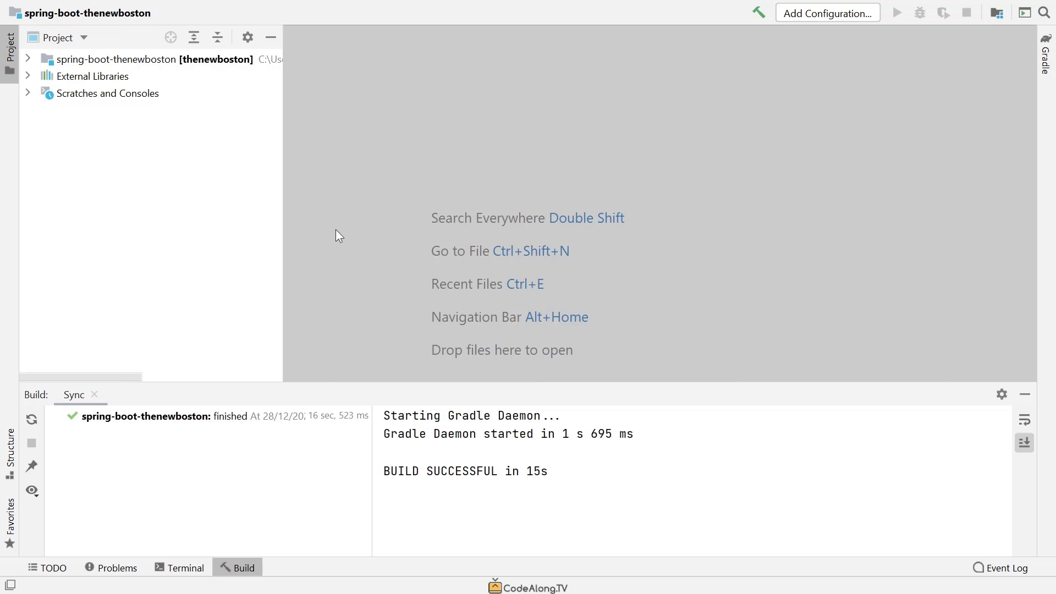
mouse_move(377, 328)
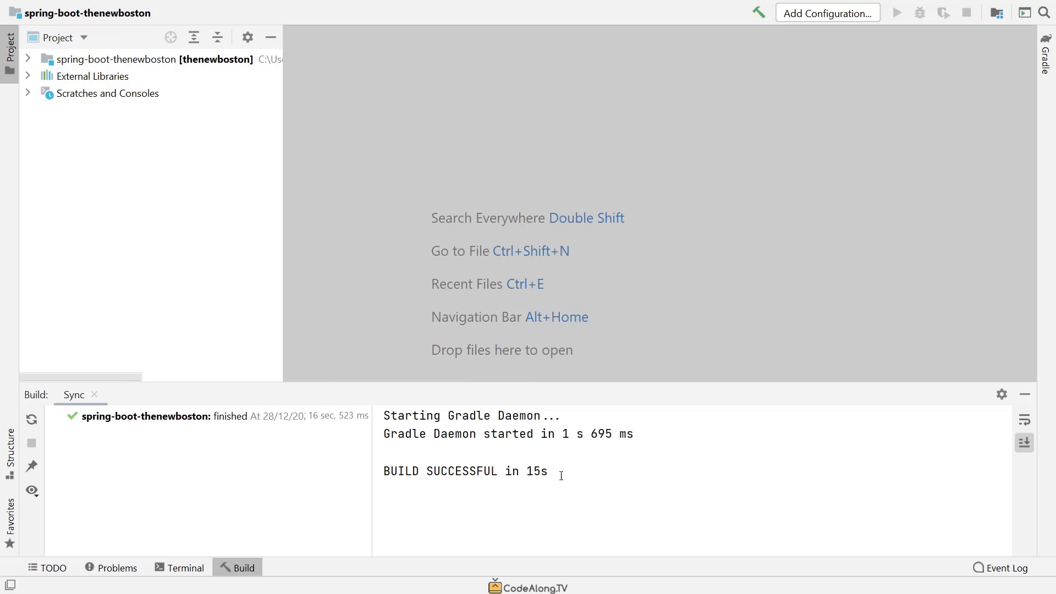
mouse_move(409, 349)
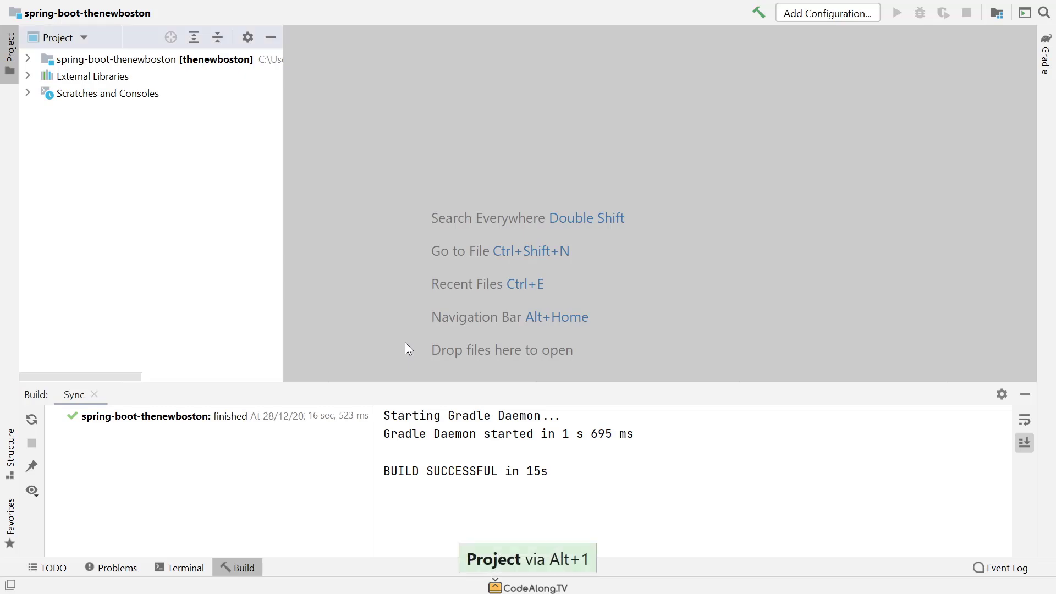
Step: Expand src > main > kotlin to the package and open ThenewbostonApplication.kt in the editor
click(155, 60)
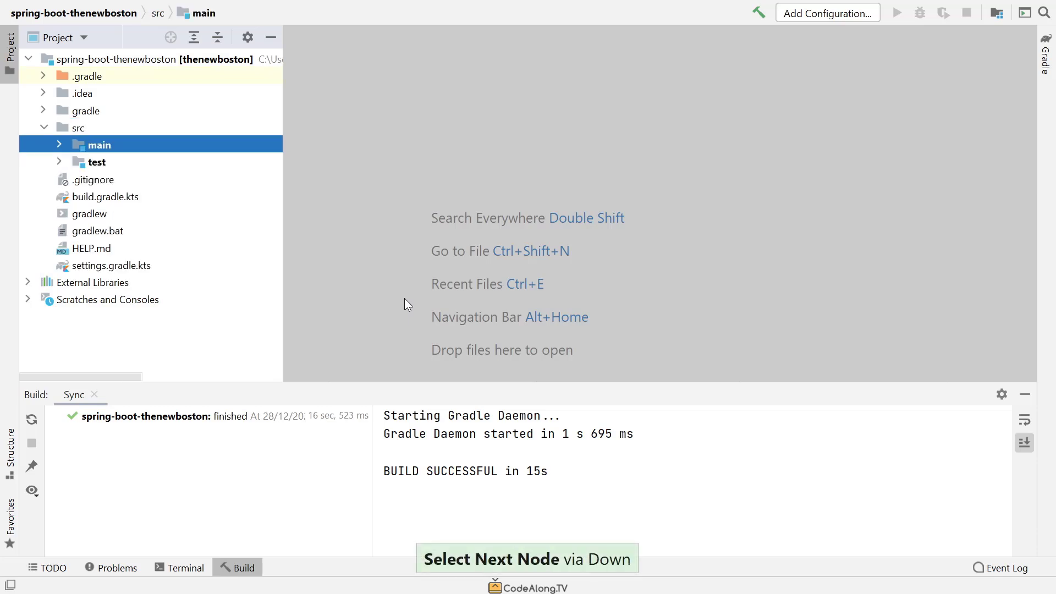
click(60, 144)
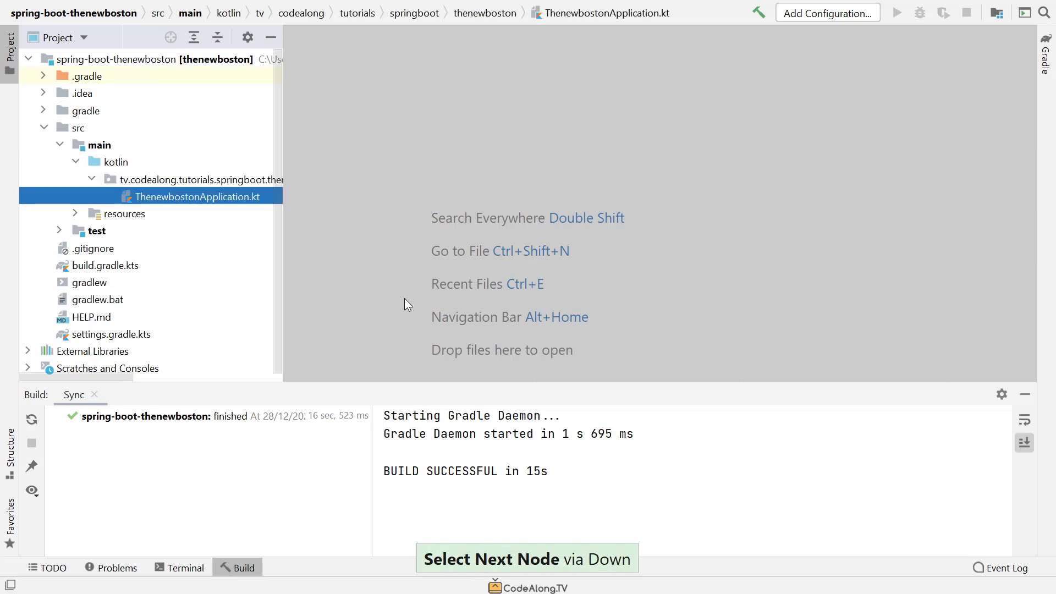
double_click(196, 196)
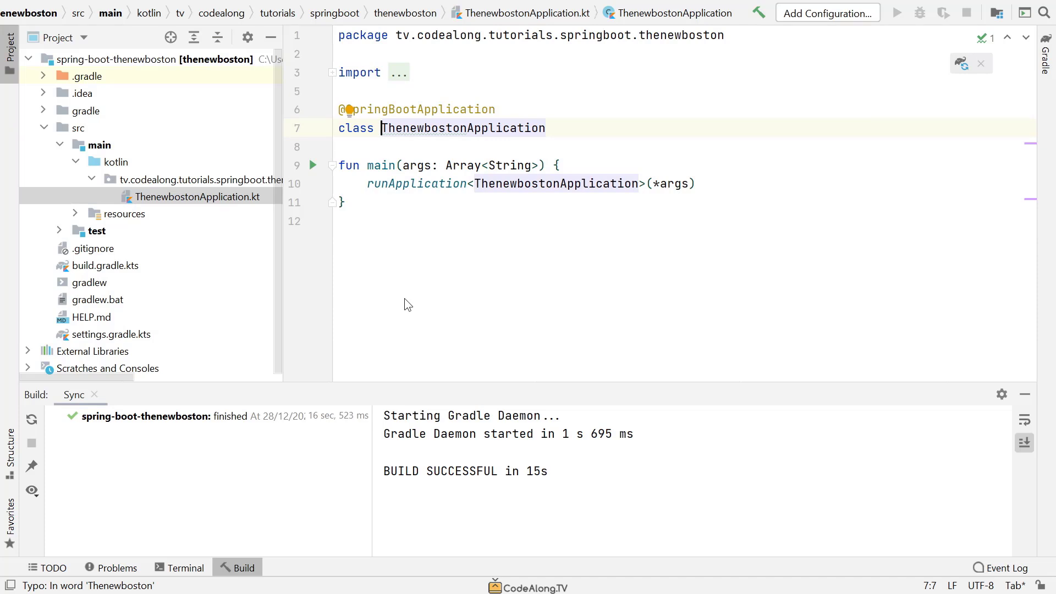
Step: Rename the class to TheNewBostonApplication, including its matching test class, and confirm
double_click(463, 128)
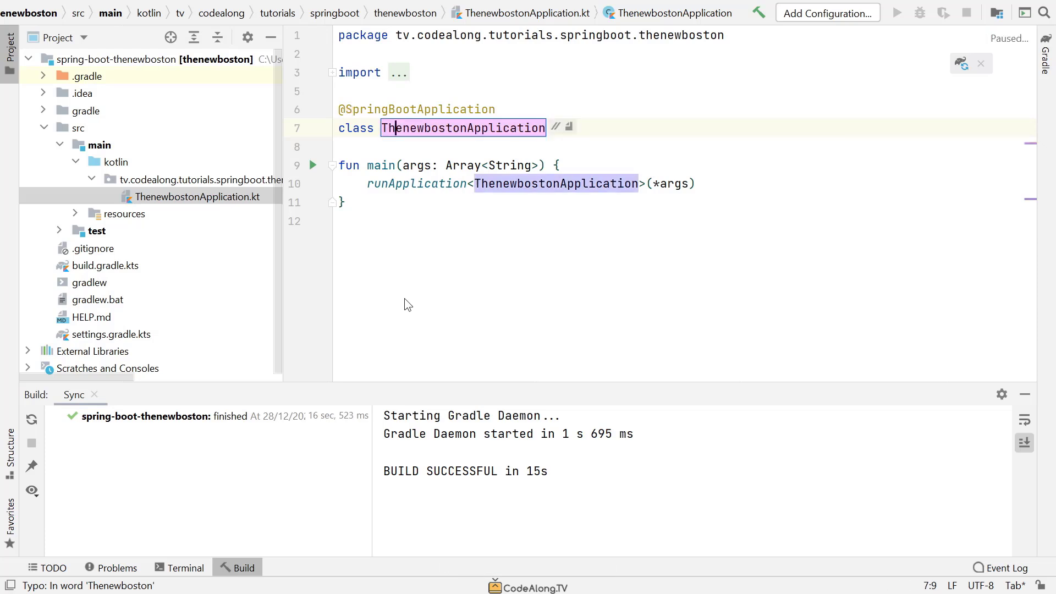
text(N)
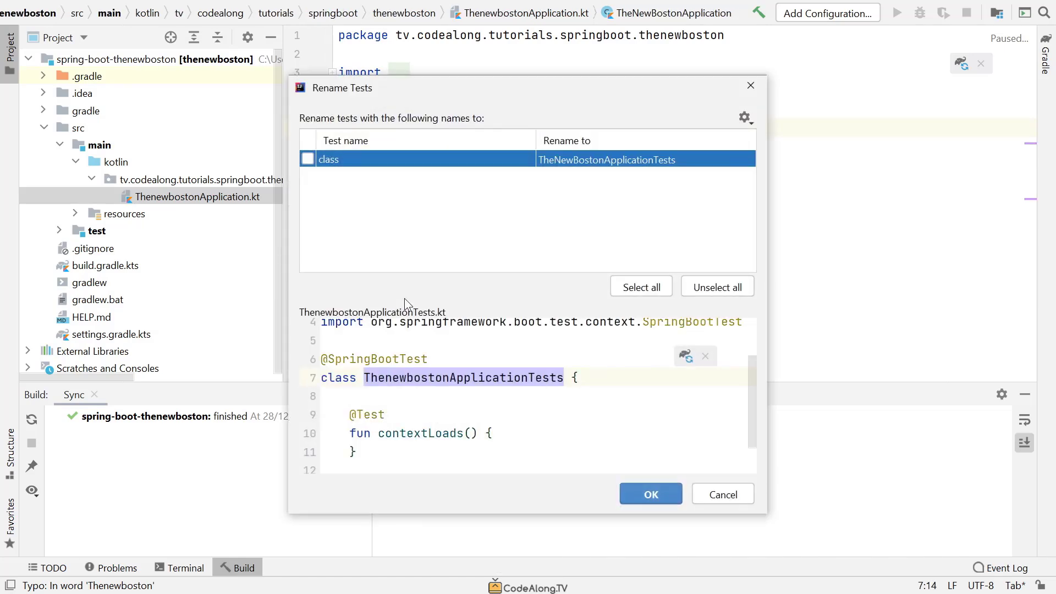
click(307, 159)
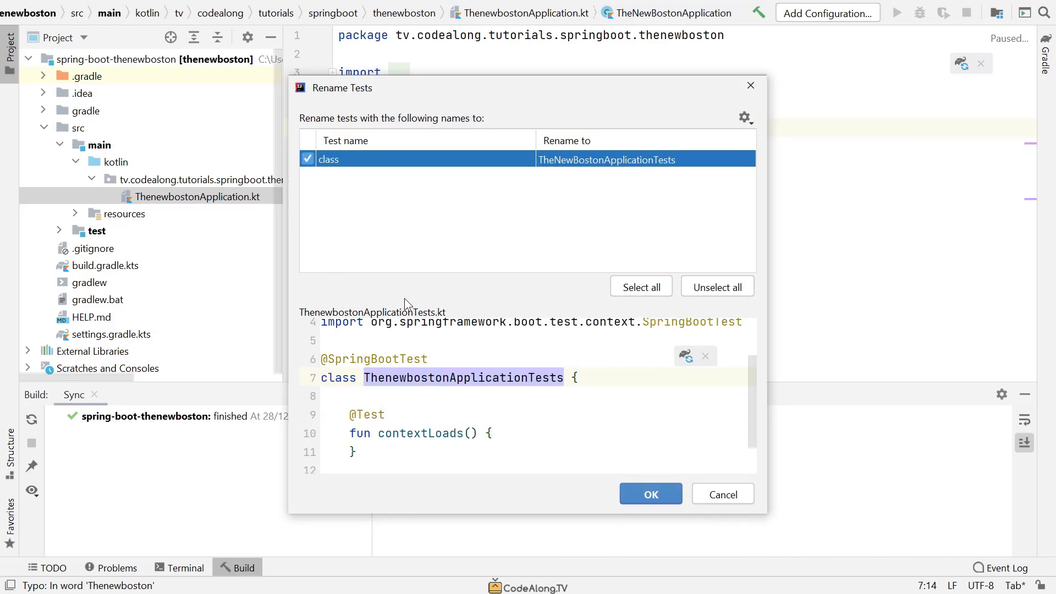
click(650, 494)
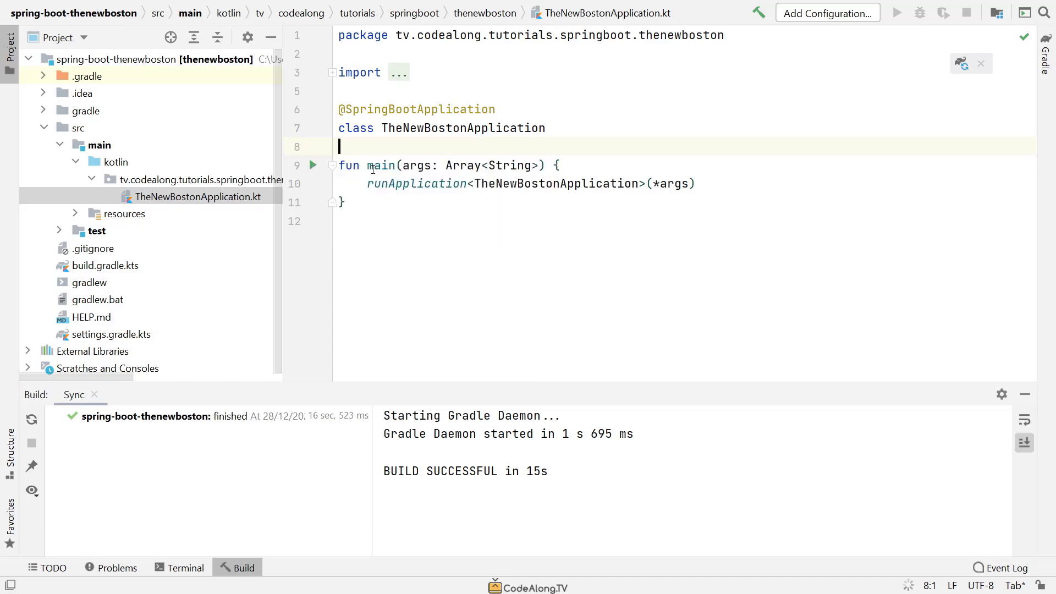
click(896, 12)
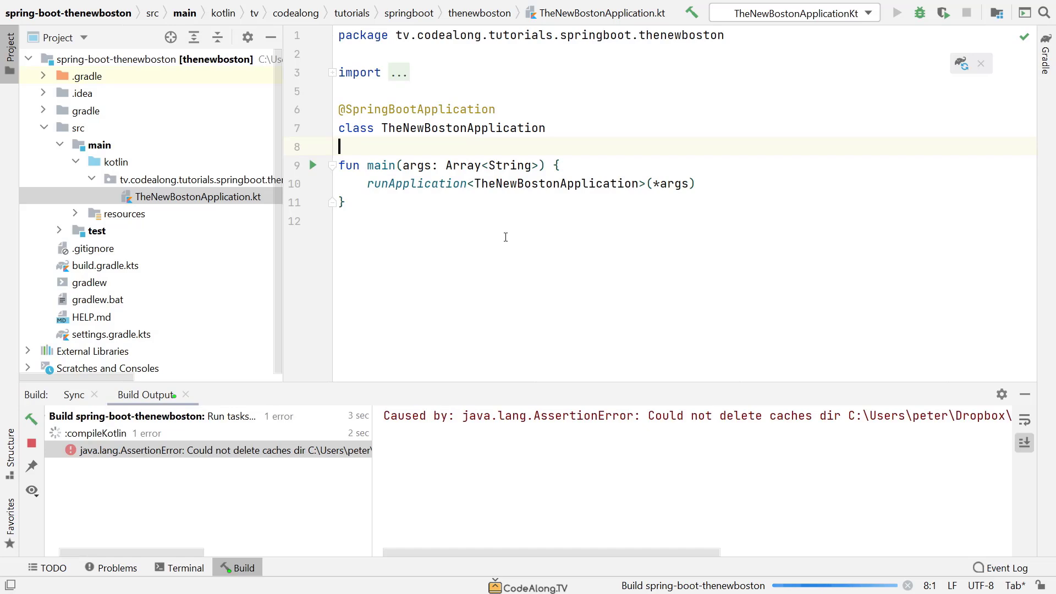
click(895, 12)
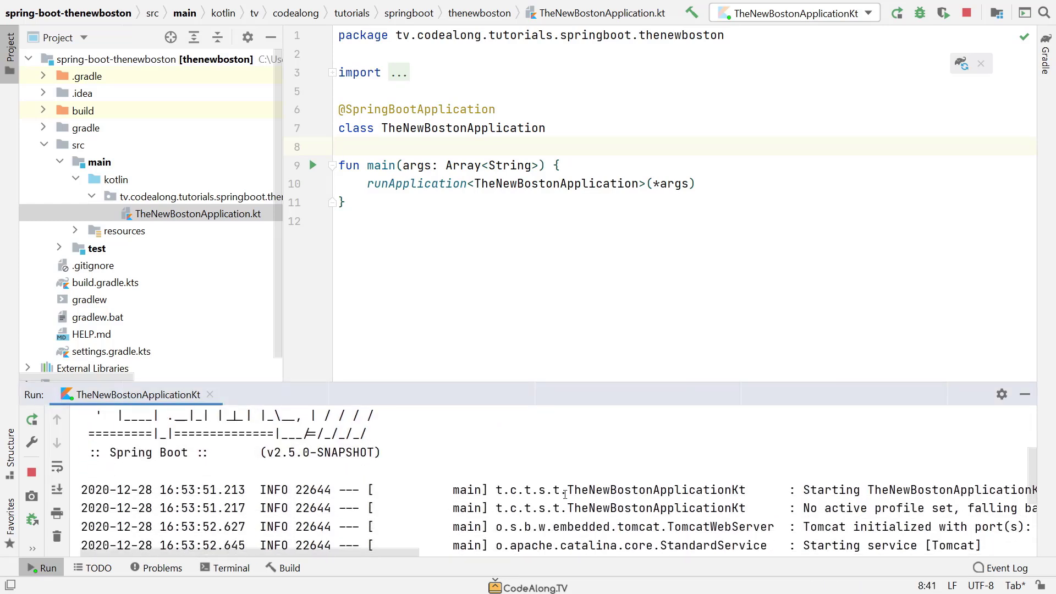
double_click(317, 452)
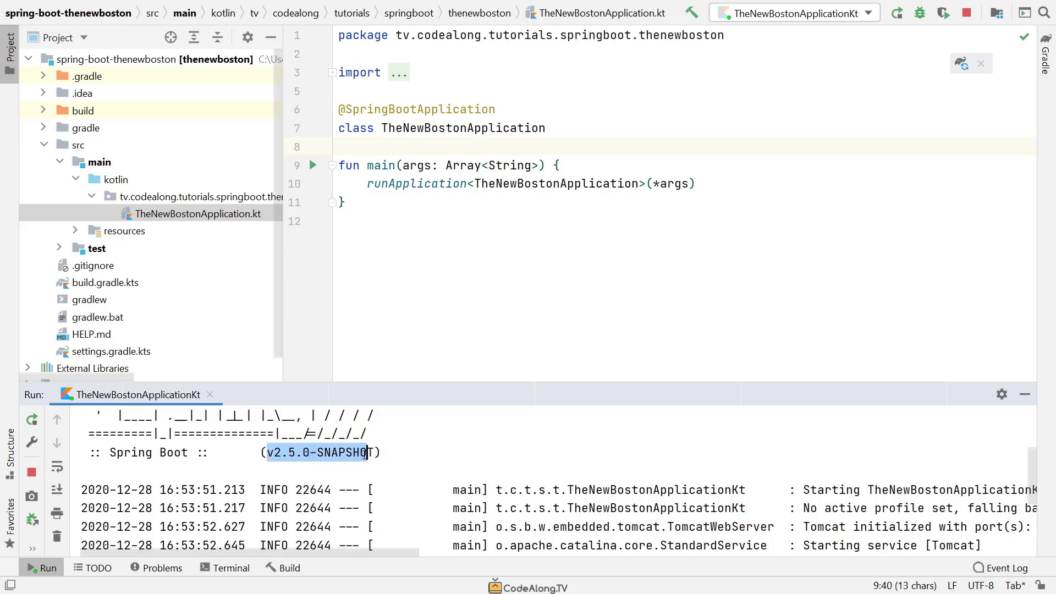
scroll(down, 3)
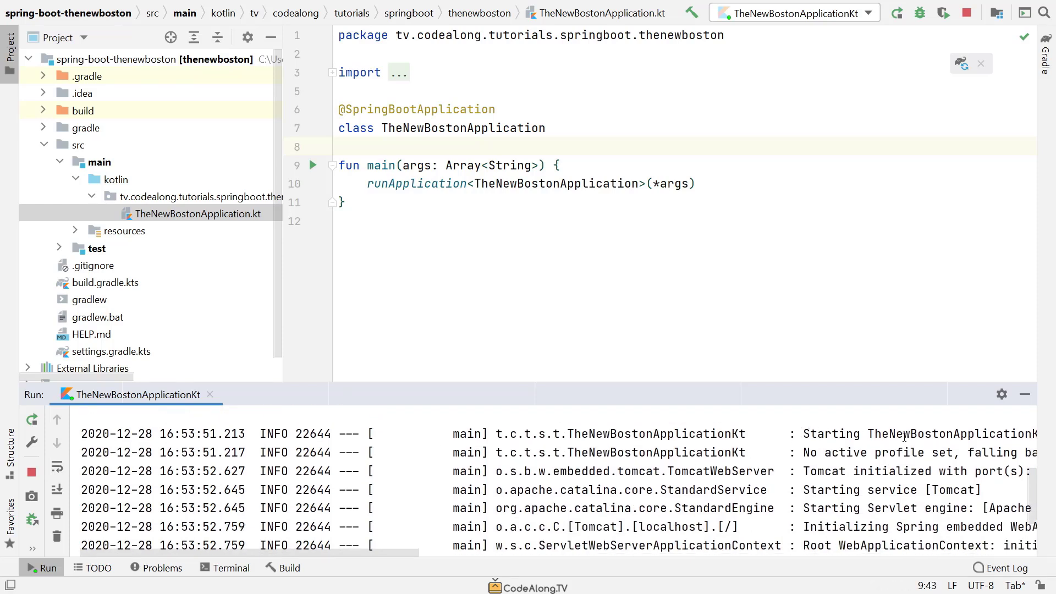
scroll(down, 3)
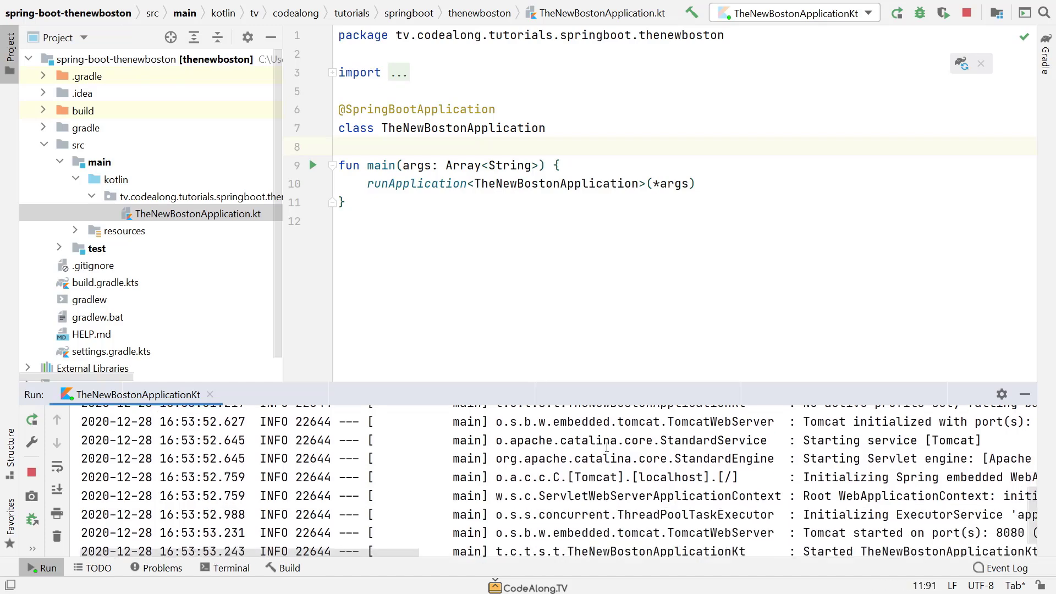
scroll(down, 3)
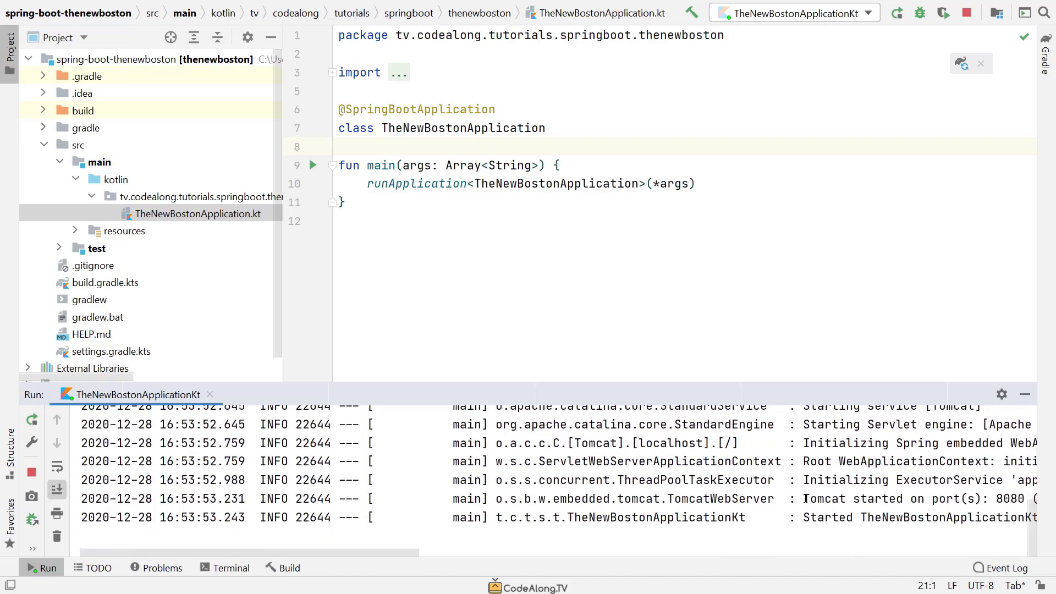
double_click(1011, 498)
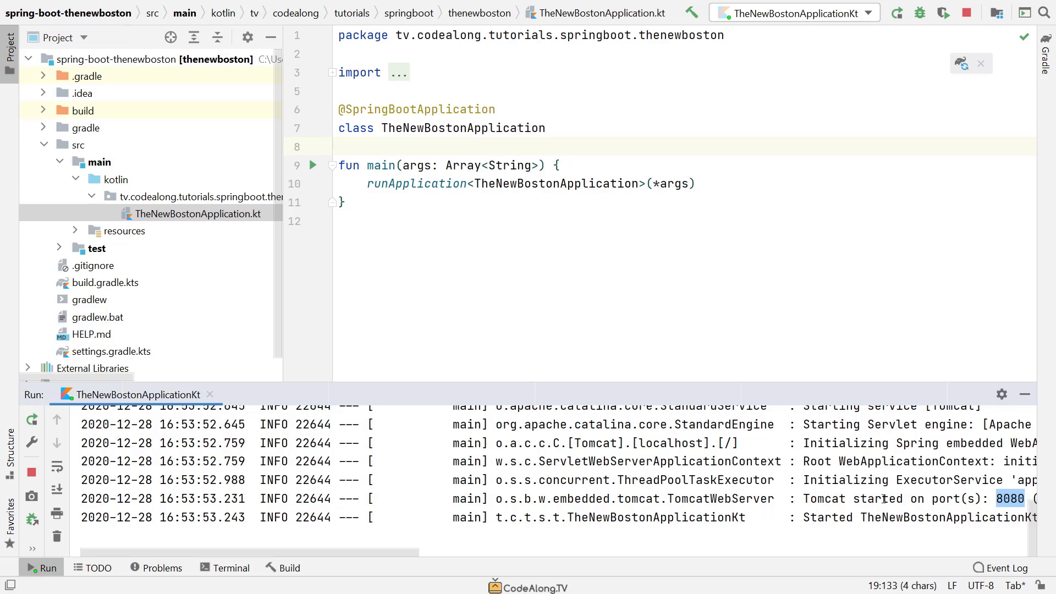
mouse_move(387, 562)
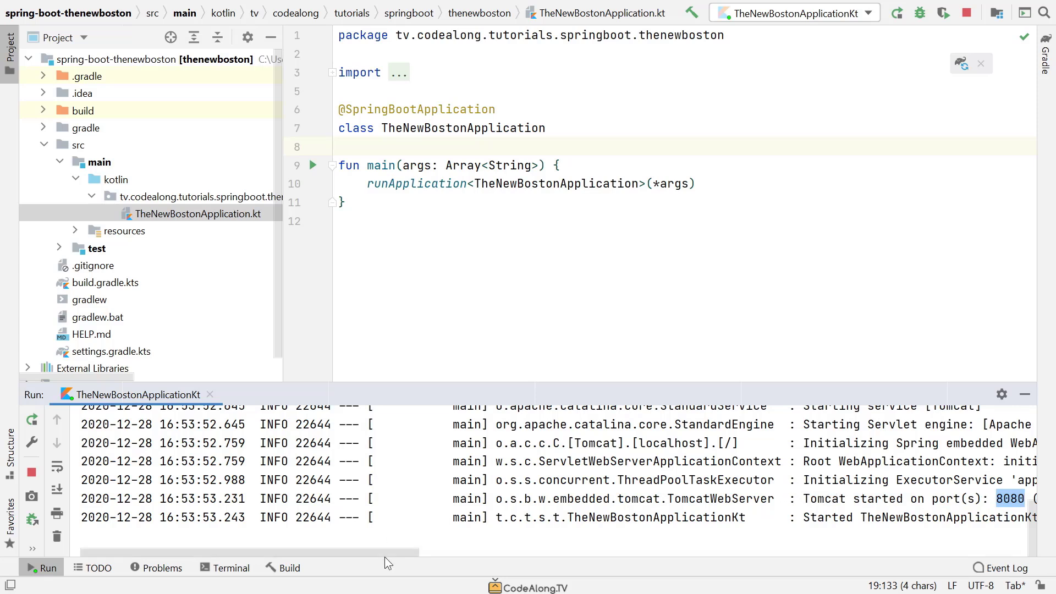
scroll(right, 3)
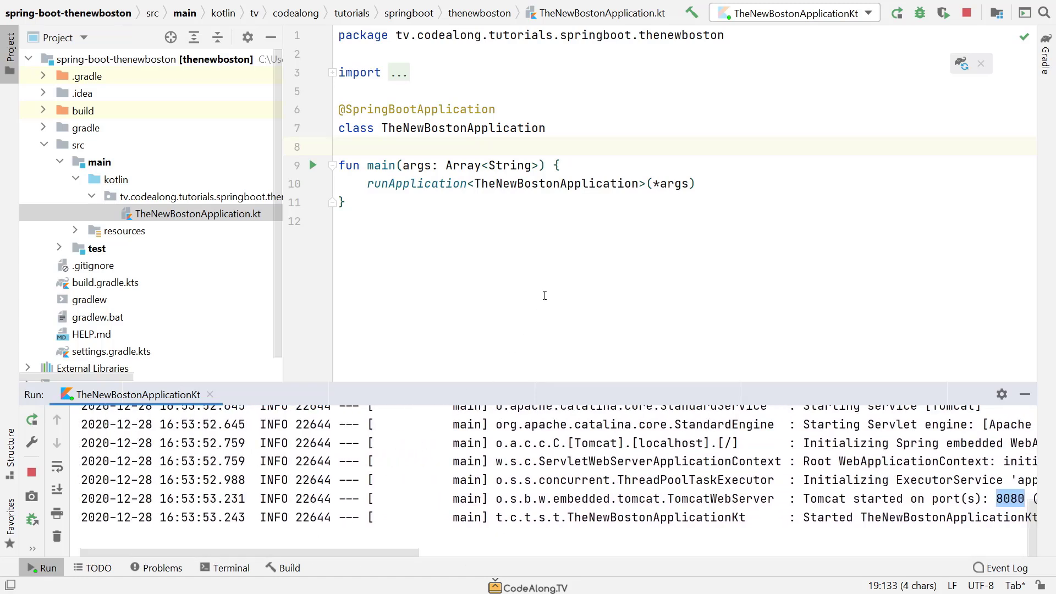
click(350, 221)
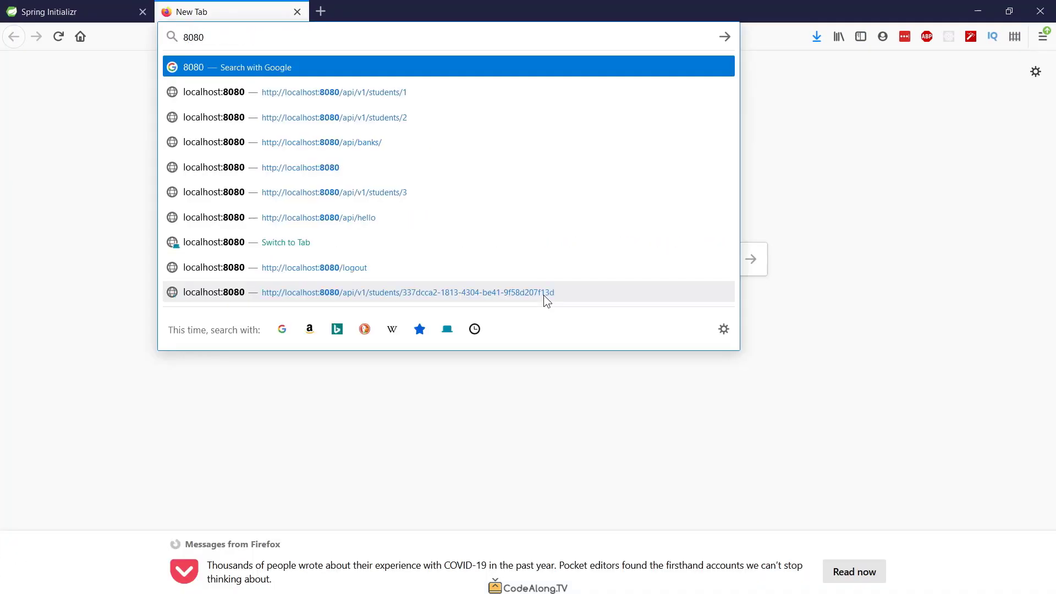
Step: Load localhost:8080 in the address bar, landing on a 404 Whitelabel Error Page
text(localhost:8080/api/v1/)
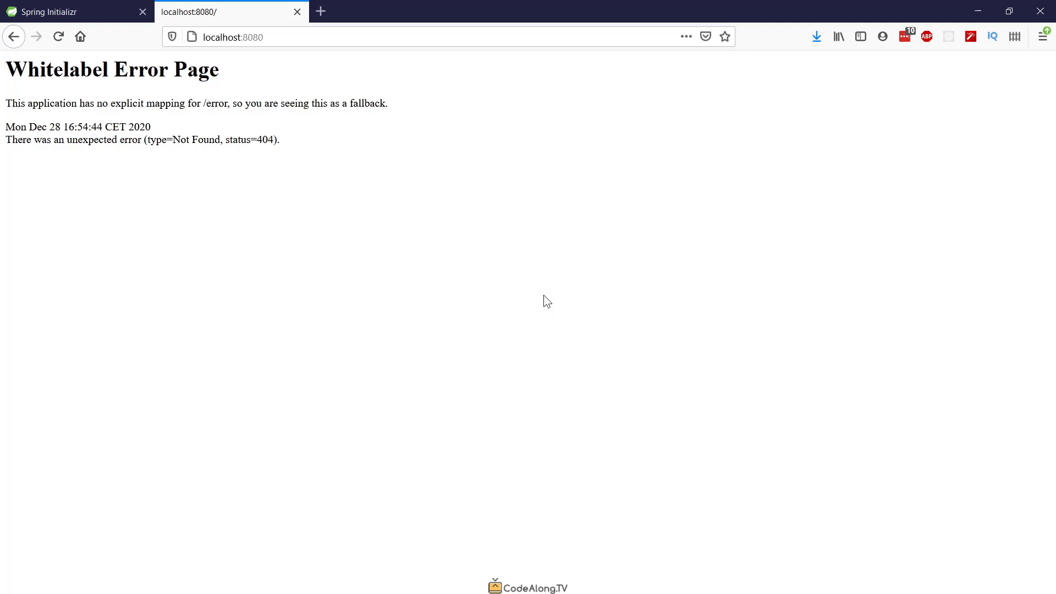
click(232, 38)
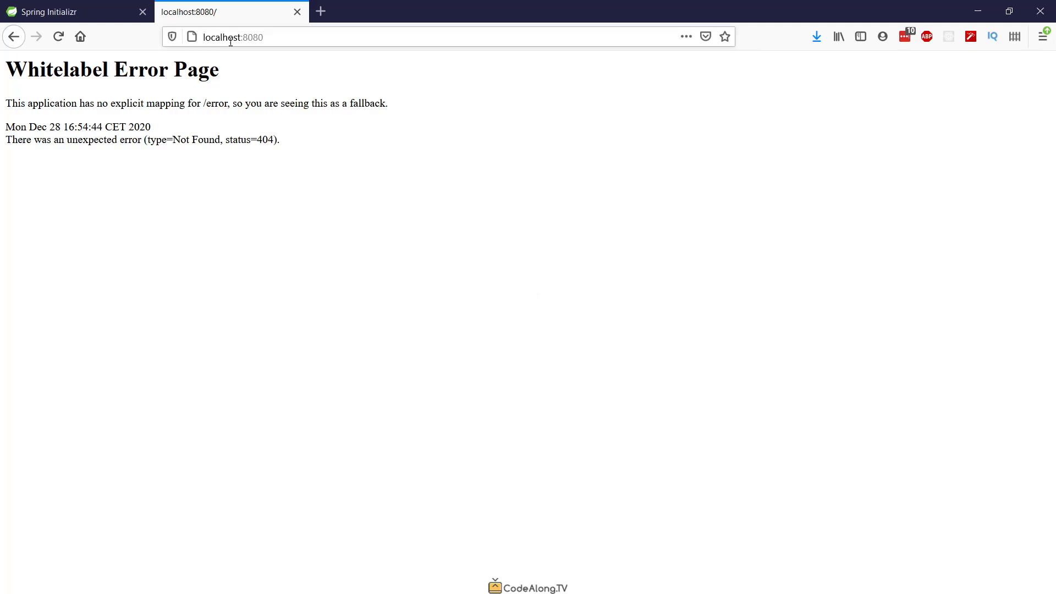
mouse_move(241, 131)
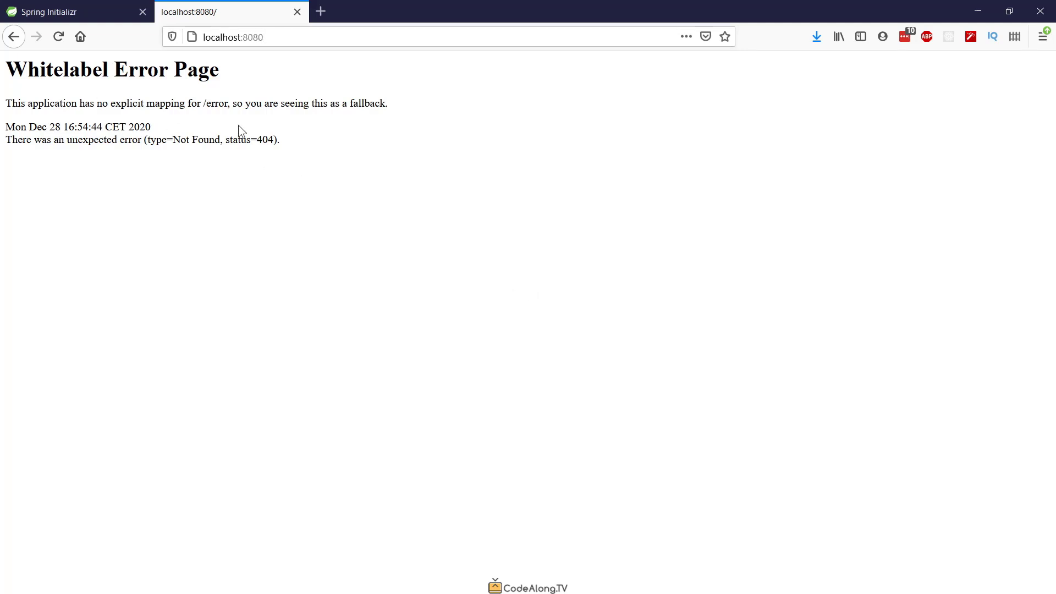
mouse_move(174, 142)
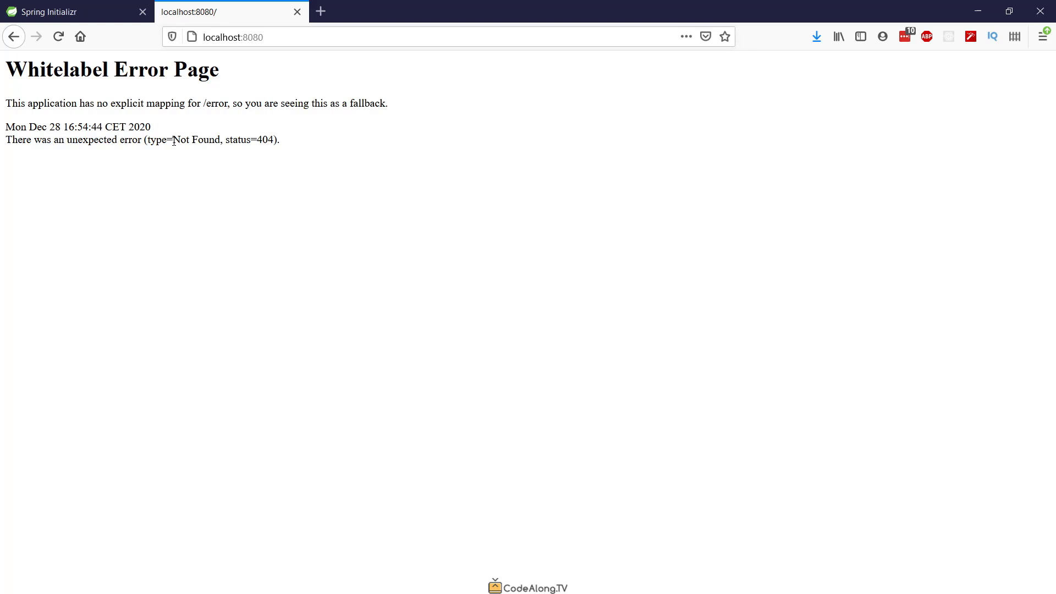
mouse_move(380, 138)
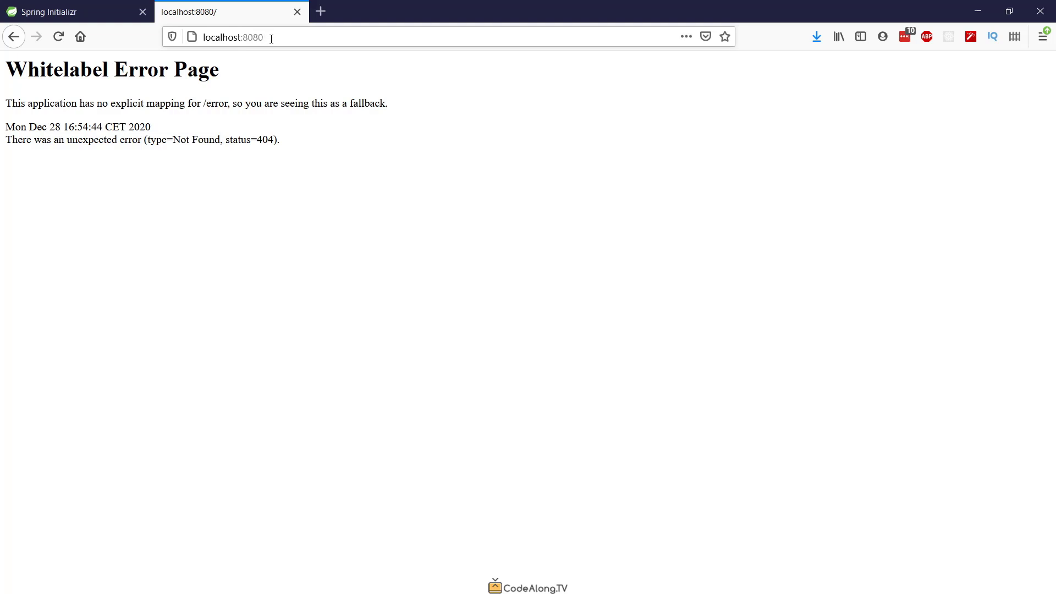
mouse_move(301, 143)
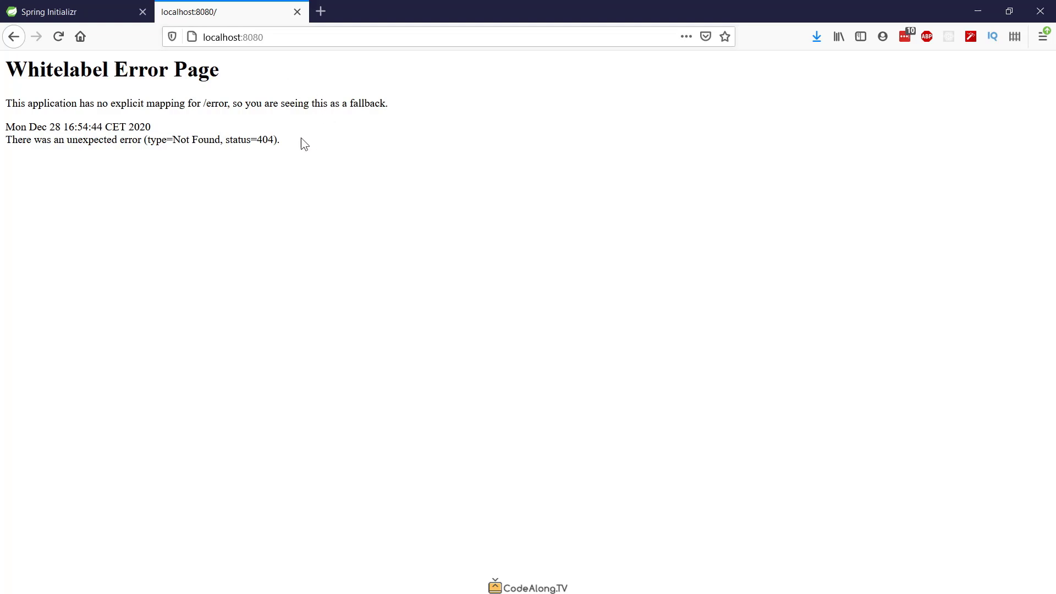
mouse_move(521, 146)
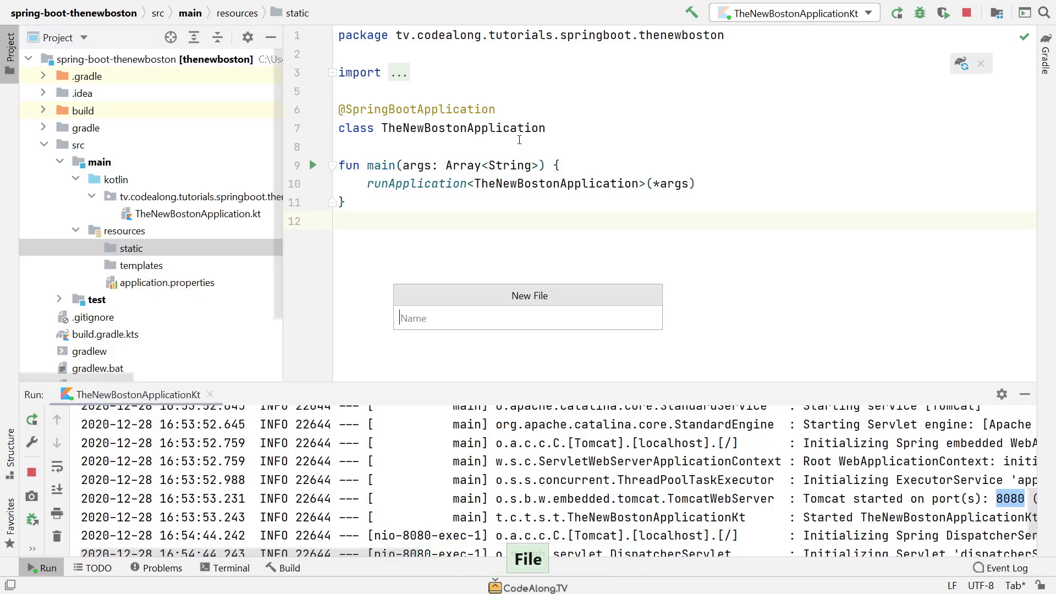
Step: Create static/index.html with an h1 'Hello, Spring Boot!' heading and stop-and-rerun the app
text(index.html)
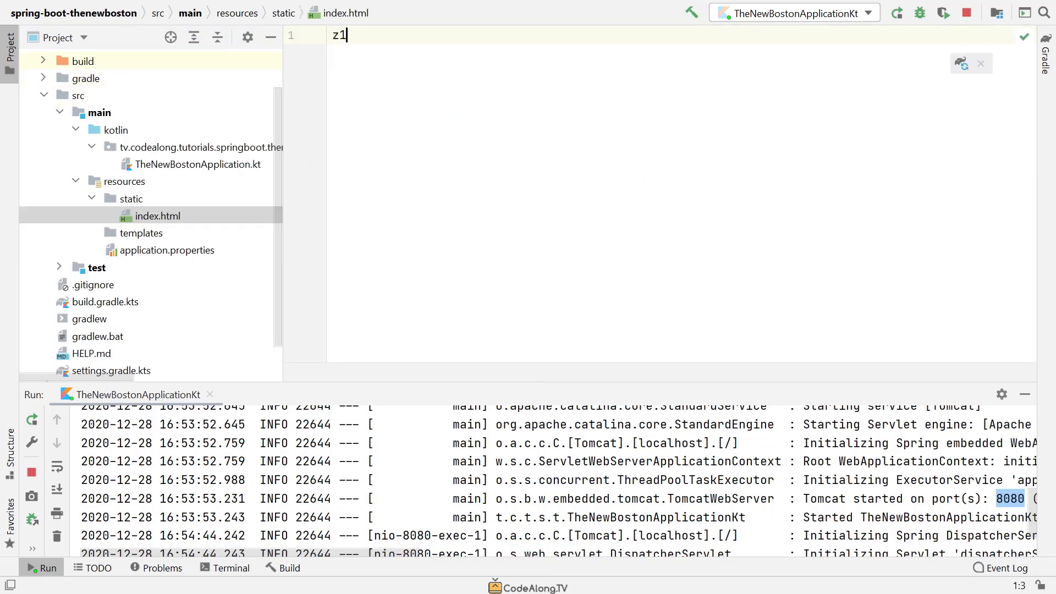
text(h1>Hello, S</h1>)
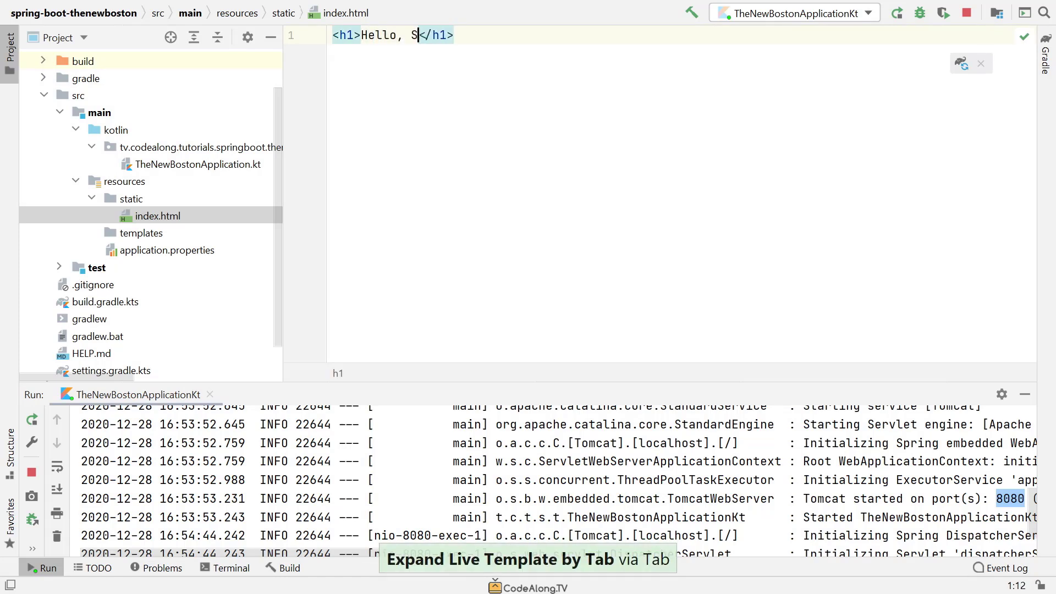
text(pring Boot!)
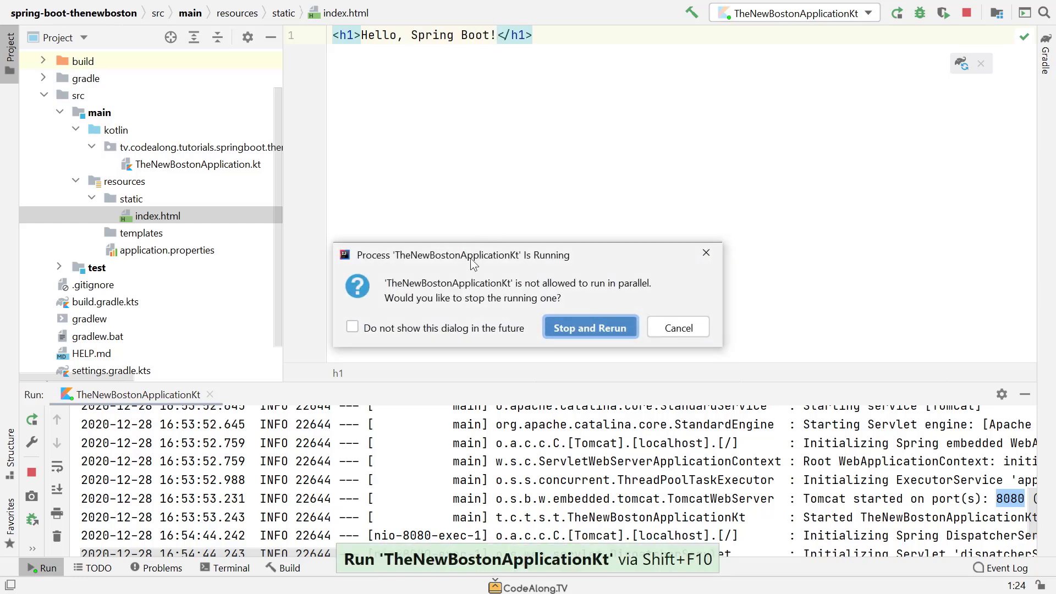
click(352, 327)
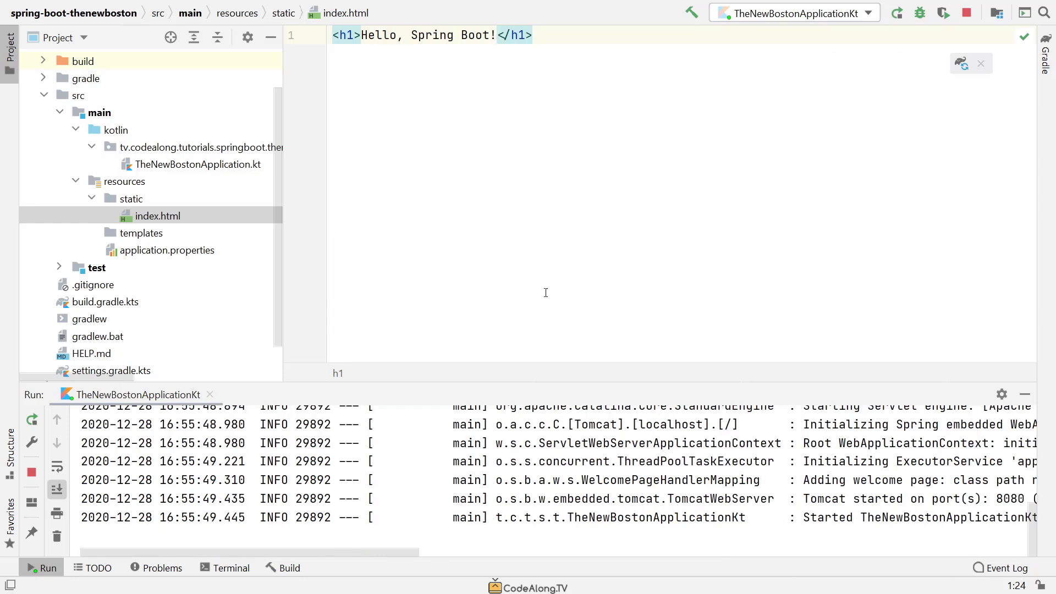
mouse_move(898, 12)
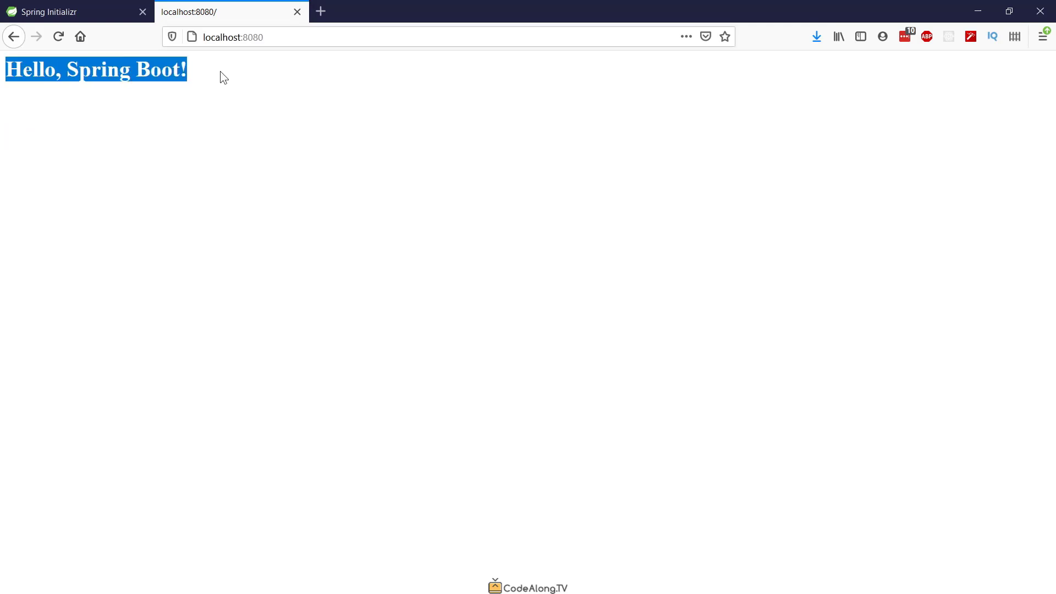
Step: Reload localhost:8080 so the Hello, Spring Boot! heading appears
click(532, 295)
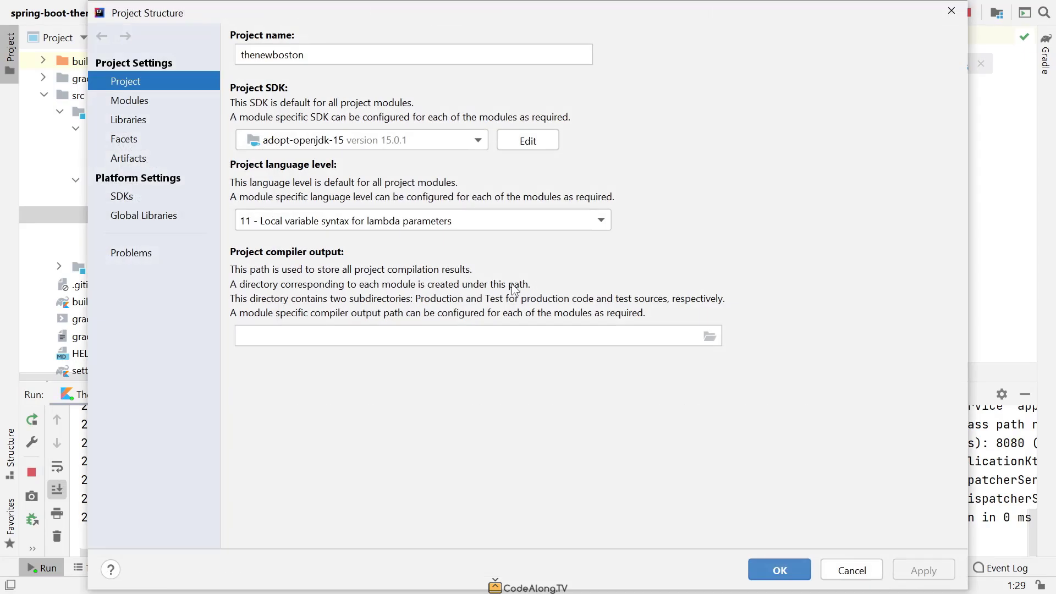
Step: In Project Structure, switch the Project SDK from adopt-openjdk-15 to adopt-openjdk-11 and confirm
click(779, 570)
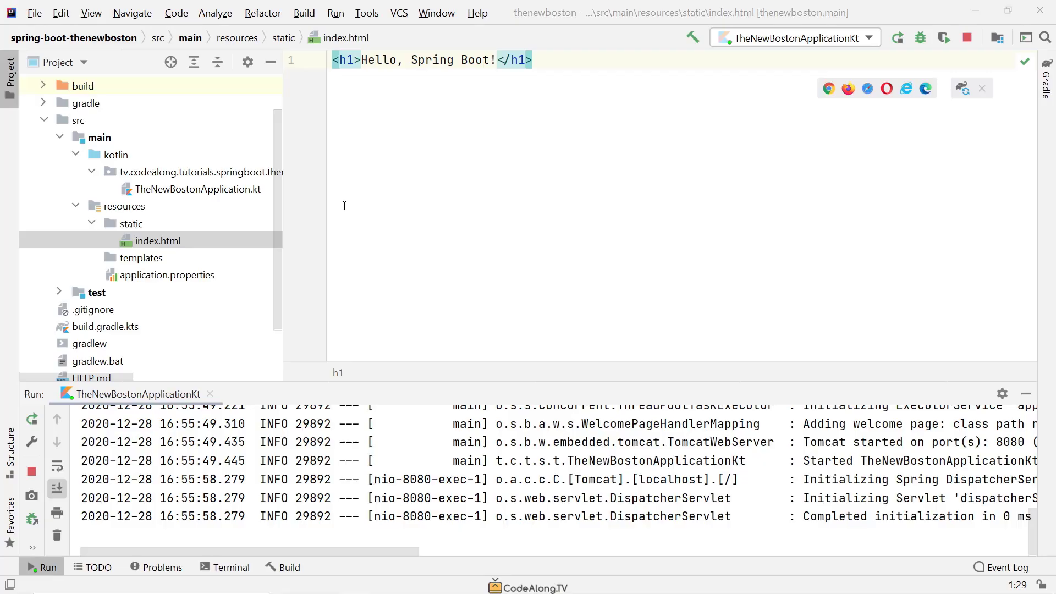
click(34, 12)
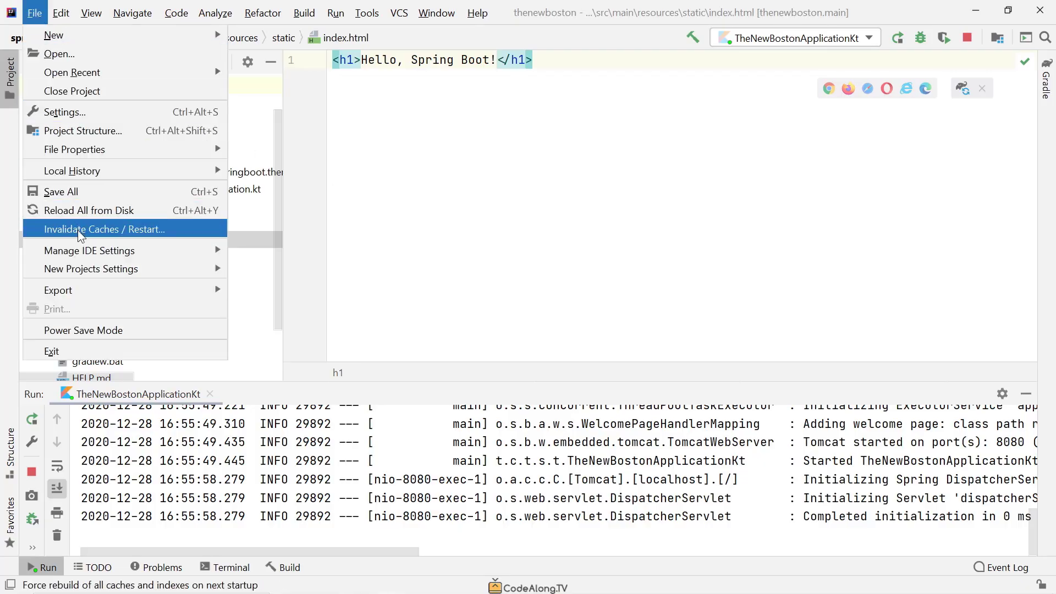
mouse_move(93, 131)
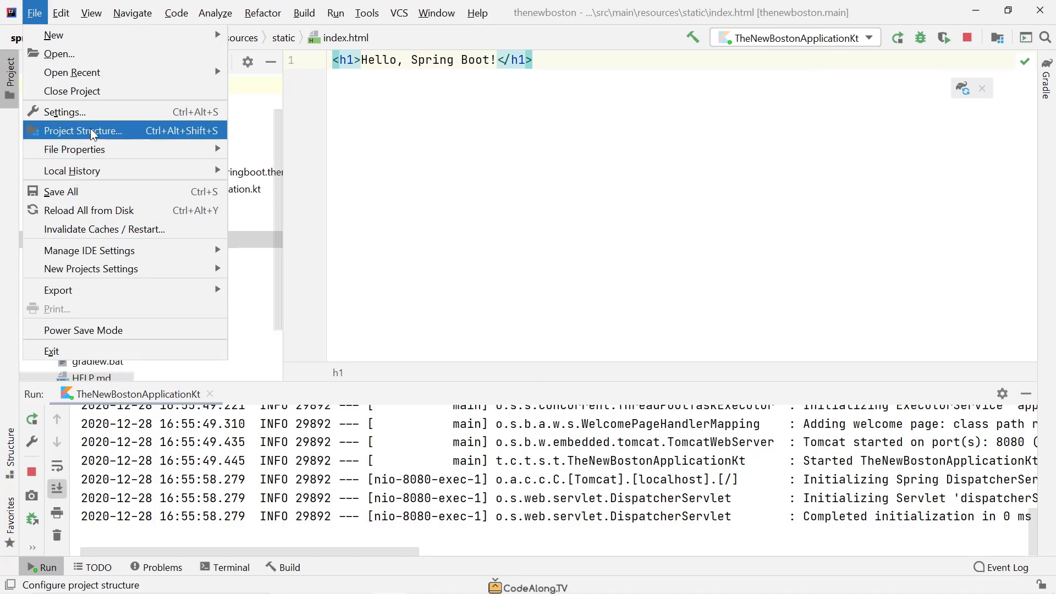
click(84, 130)
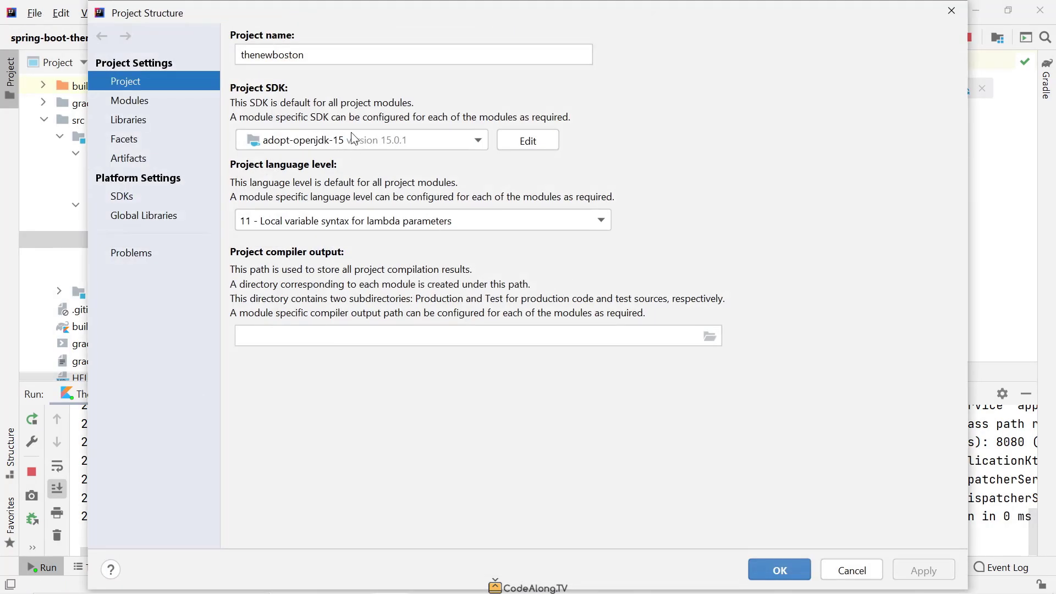
click(478, 140)
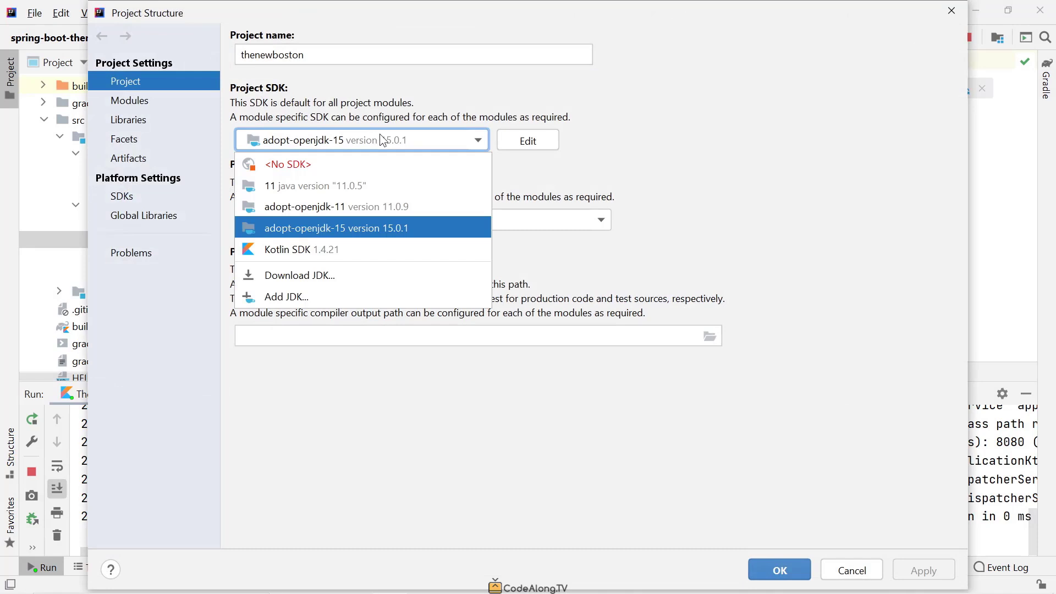
mouse_move(371, 175)
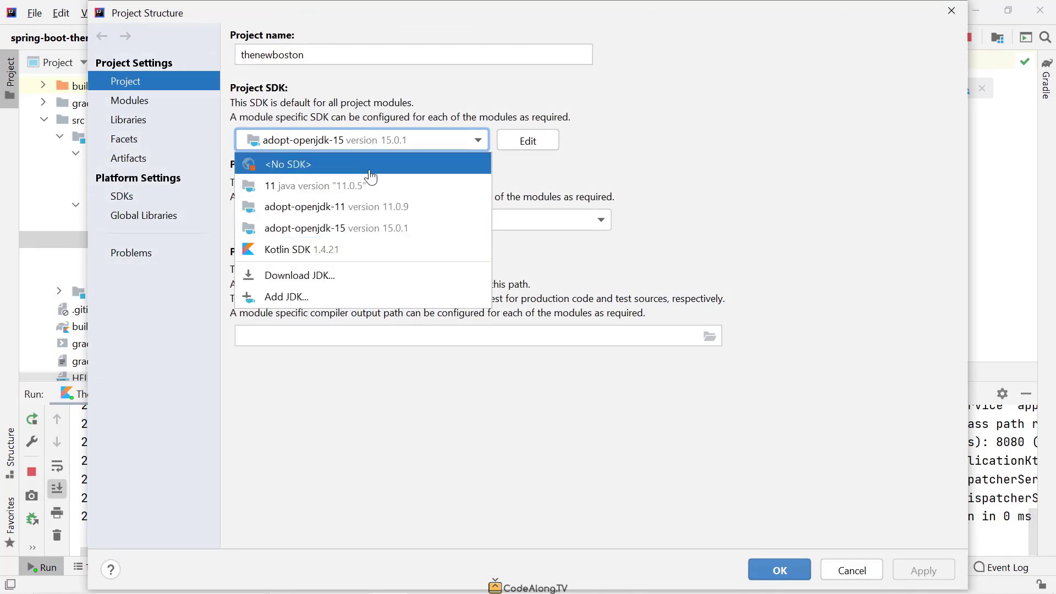
click(335, 206)
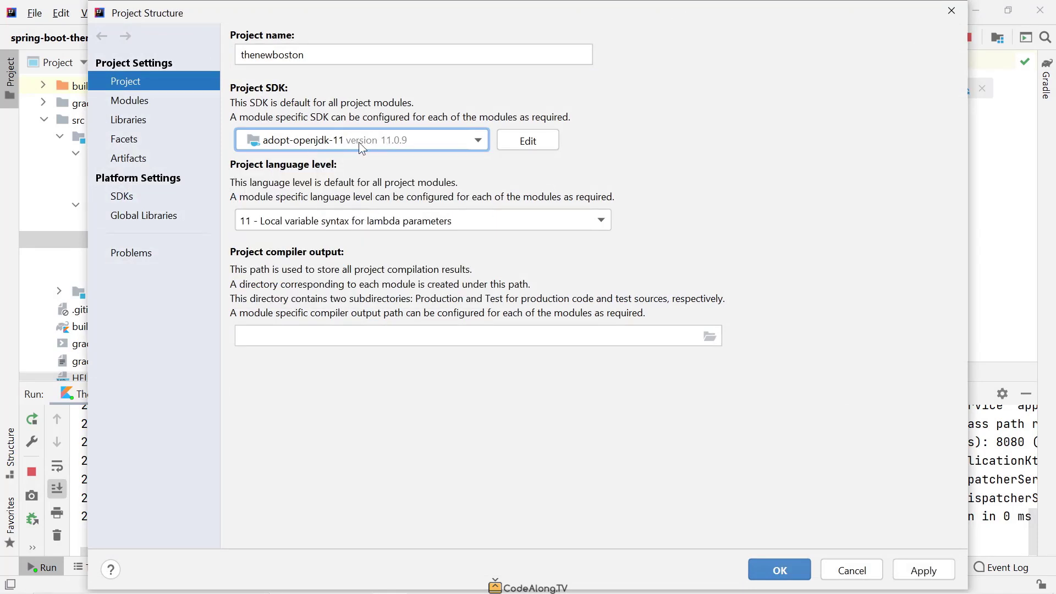
mouse_move(420, 187)
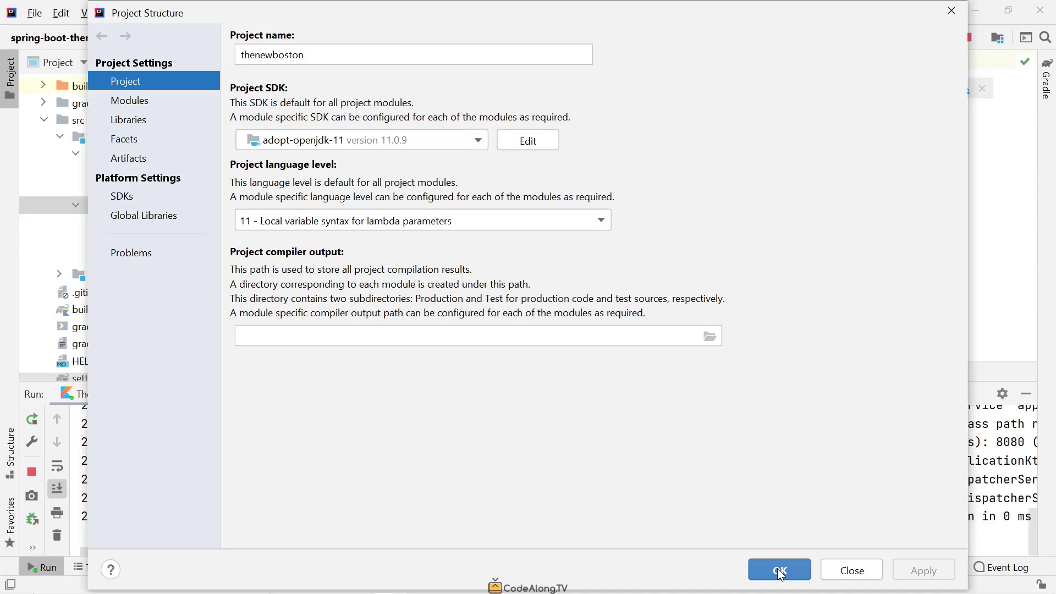
click(779, 568)
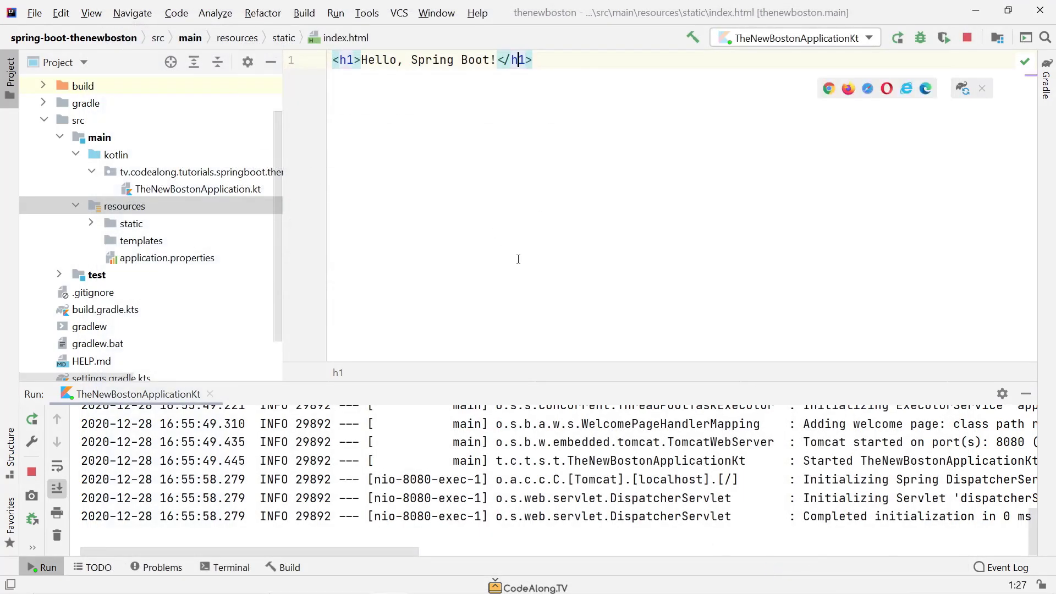
Step: Show TheNewBostonApplication.kt and select the thenewboston package in the project tree for a new item
click(198, 188)
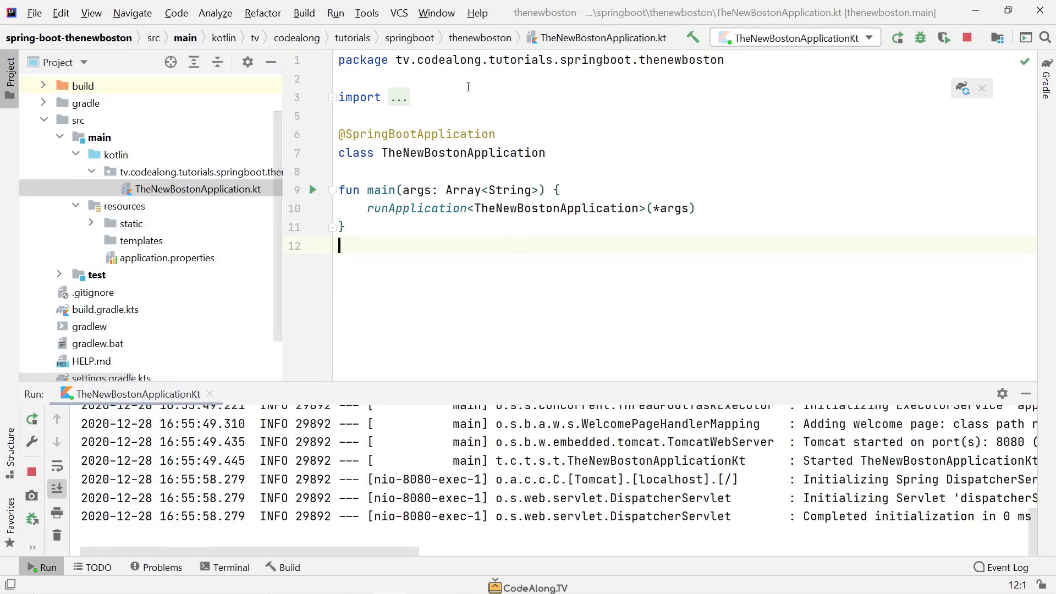
mouse_move(499, 310)
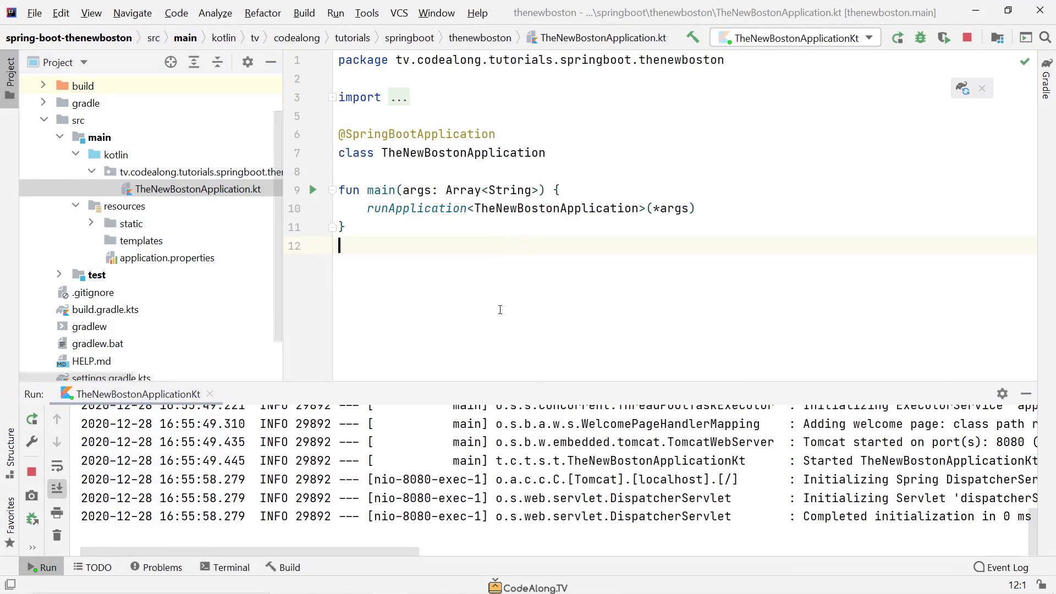
mouse_move(479, 252)
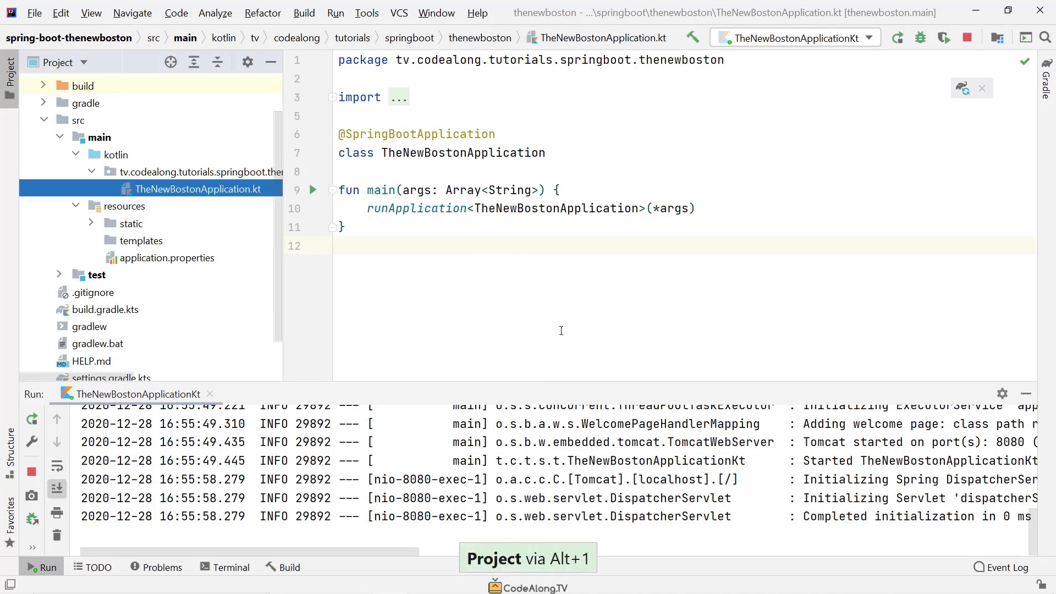
click(130, 224)
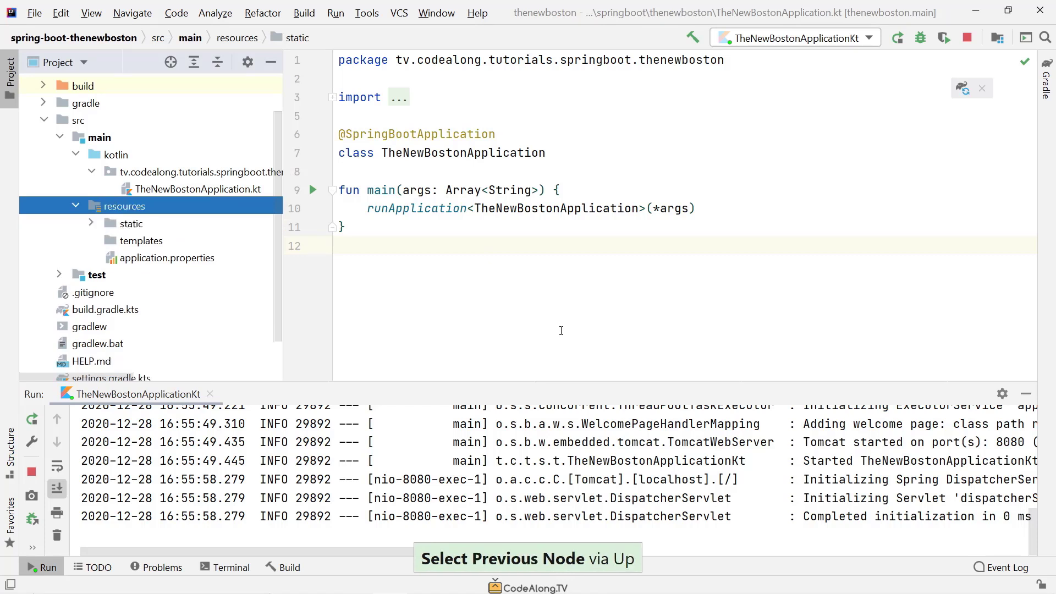
click(200, 171)
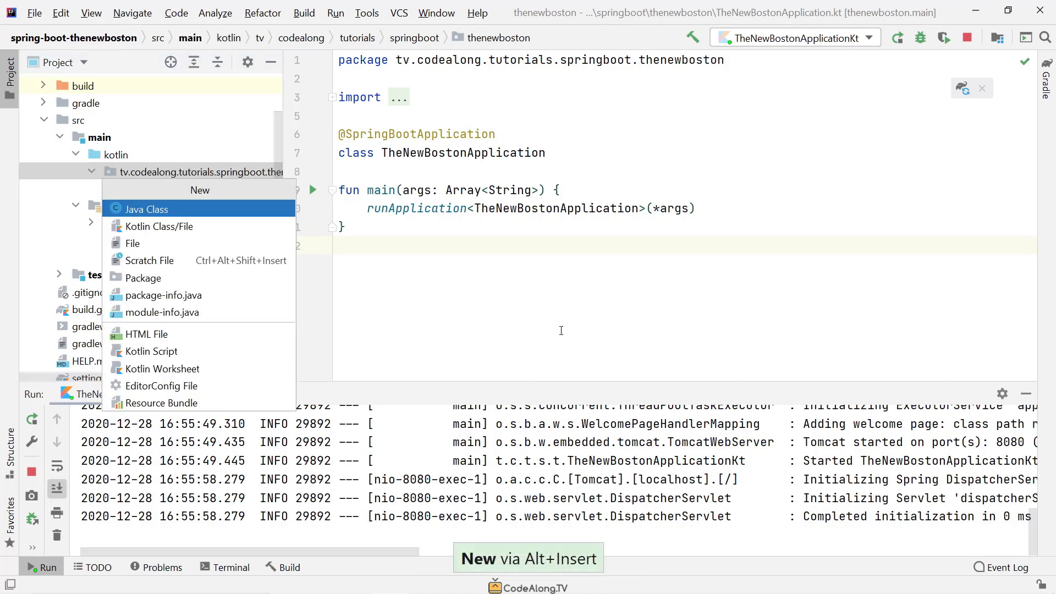
mouse_move(161, 225)
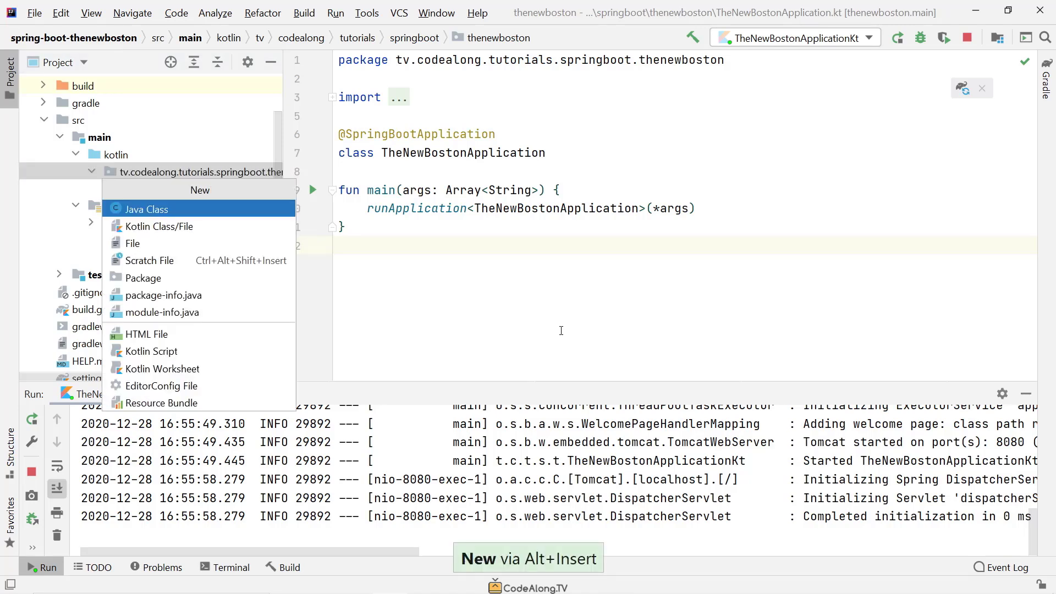
mouse_move(159, 226)
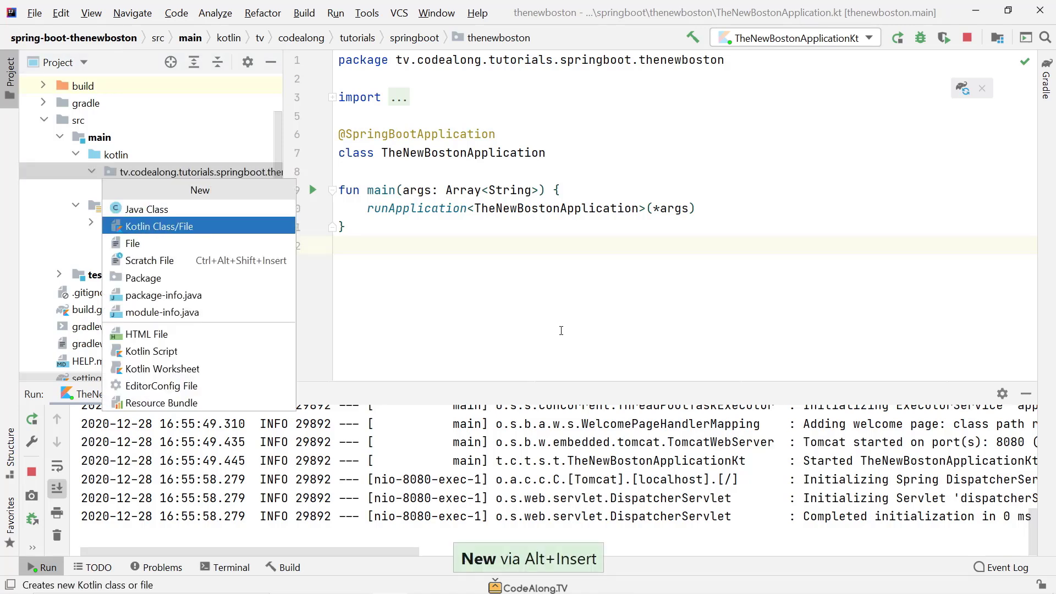
Step: Create a new Kotlin class named HelloWorldController in the package
click(160, 225)
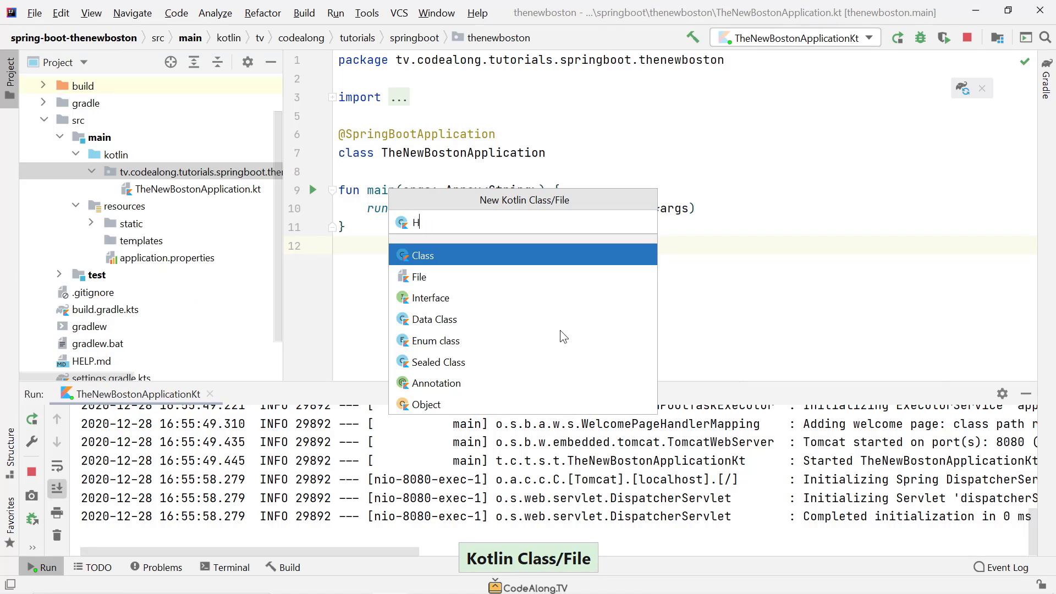
text(elloWorldController)
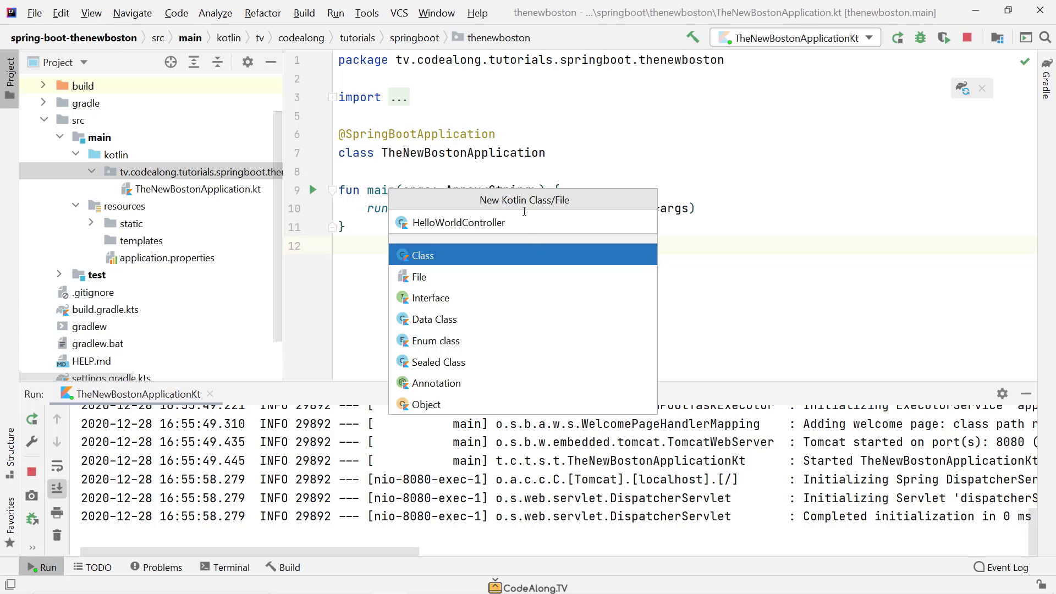
click(422, 254)
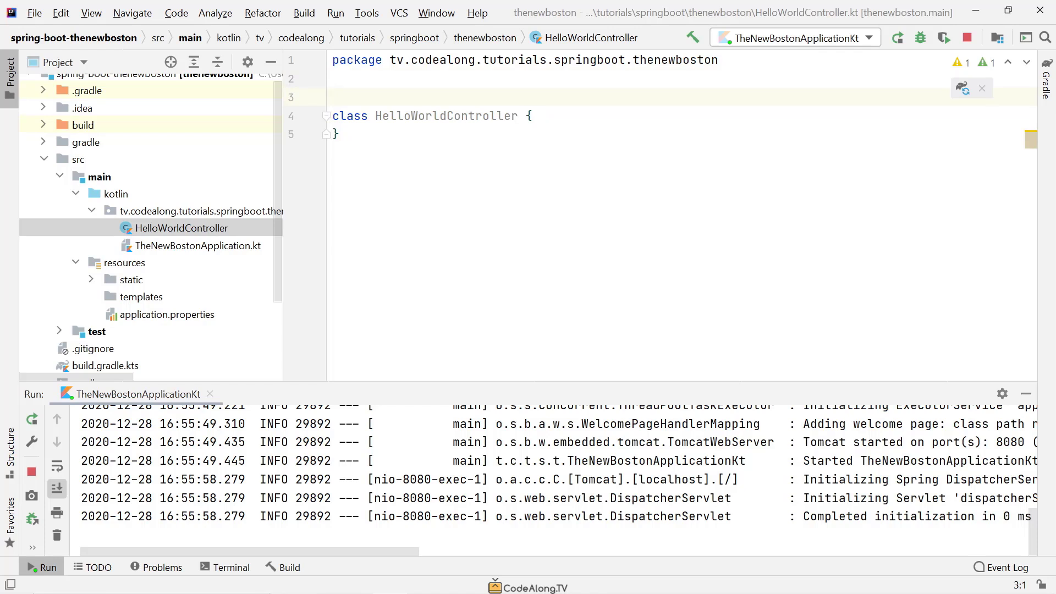
text(@)
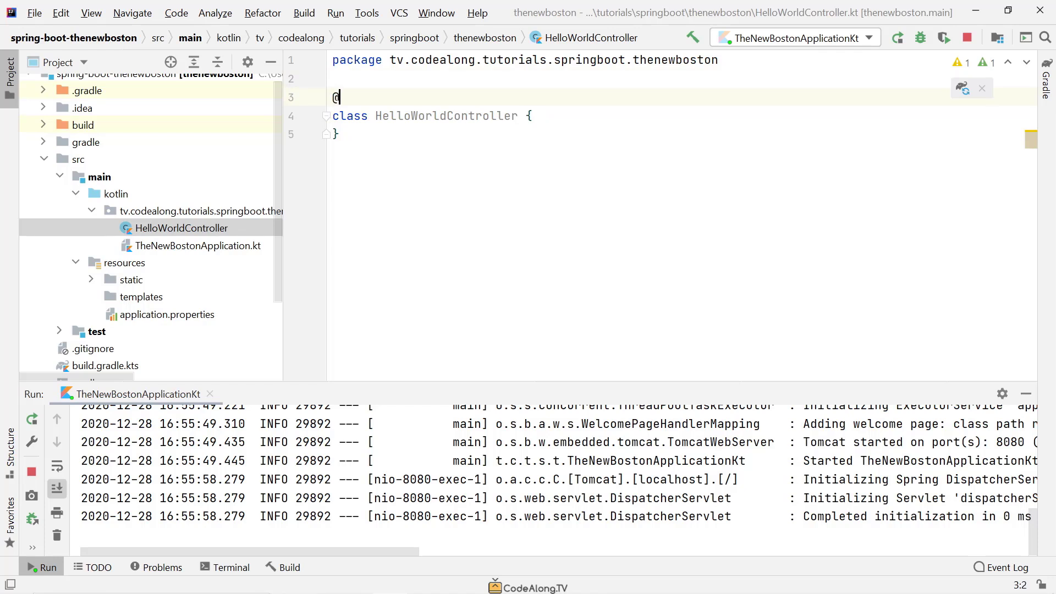
text(RestController)
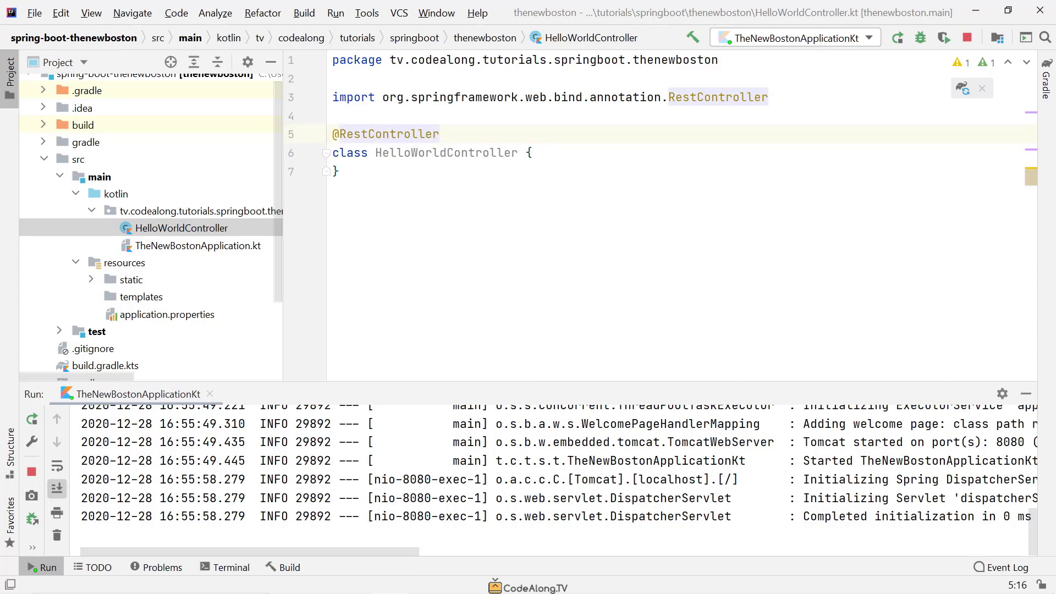
text(@RE)
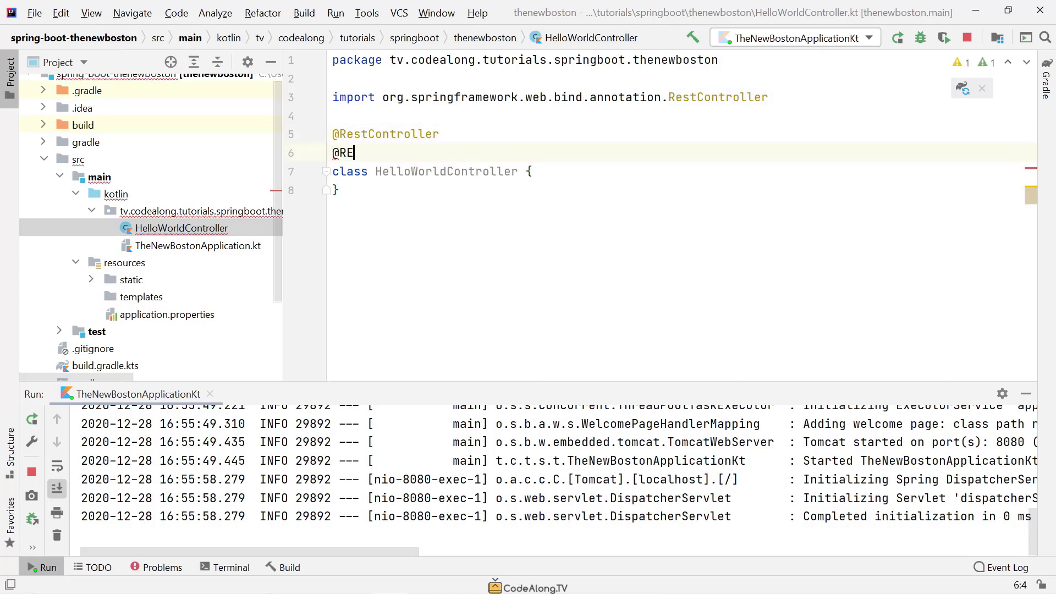
text(questMapping)
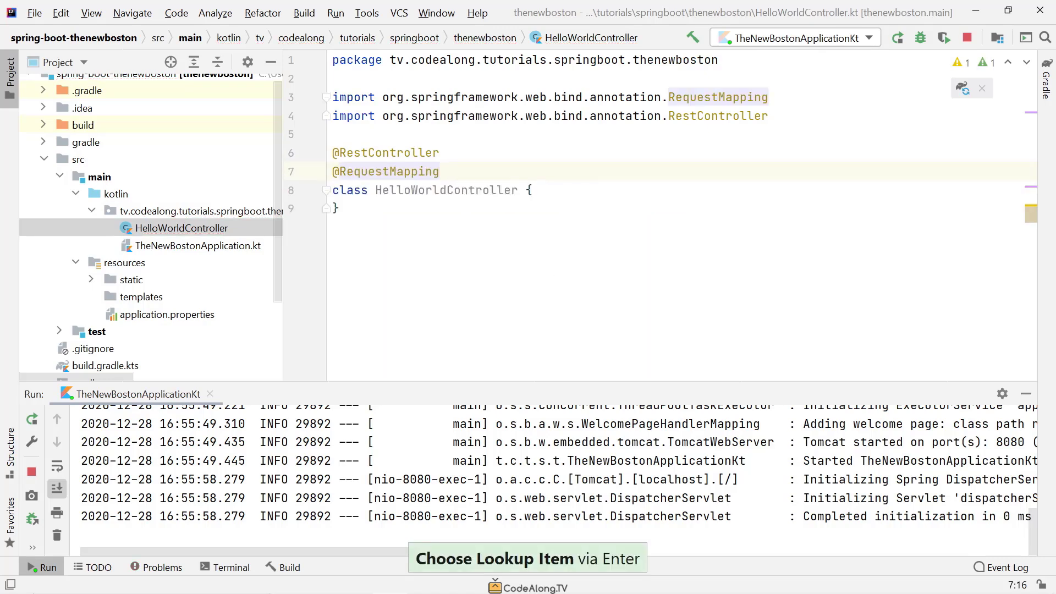
text((""))
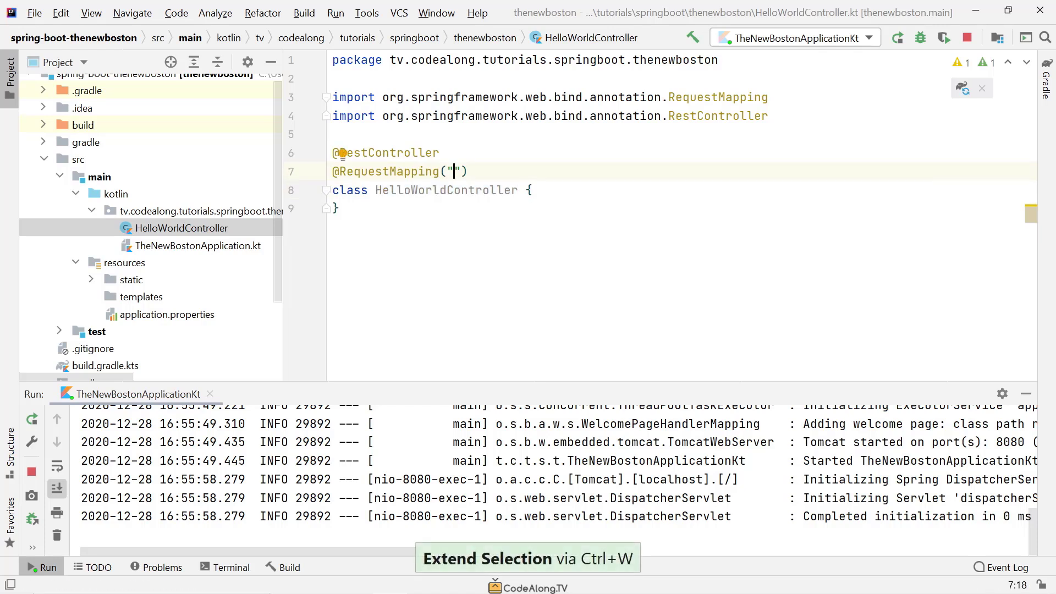
text(api/hello)
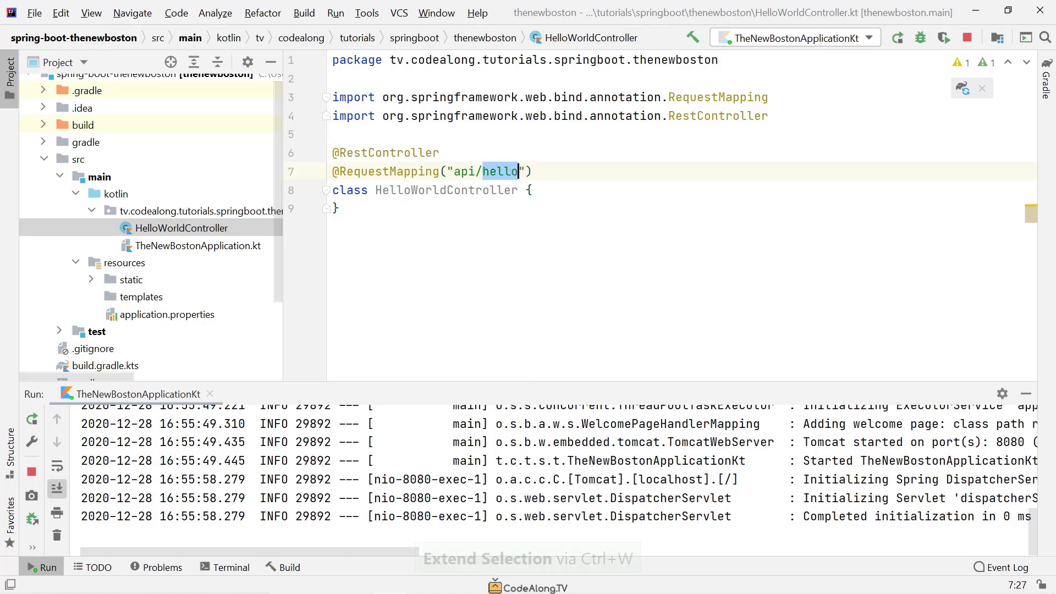
key(ctrl+w)
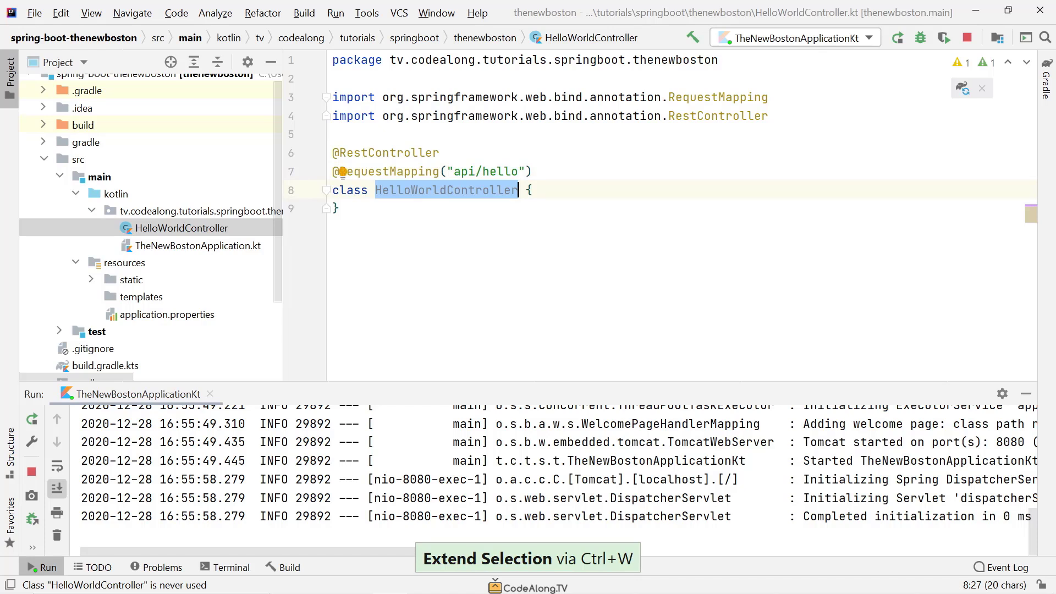
double_click(500, 171)
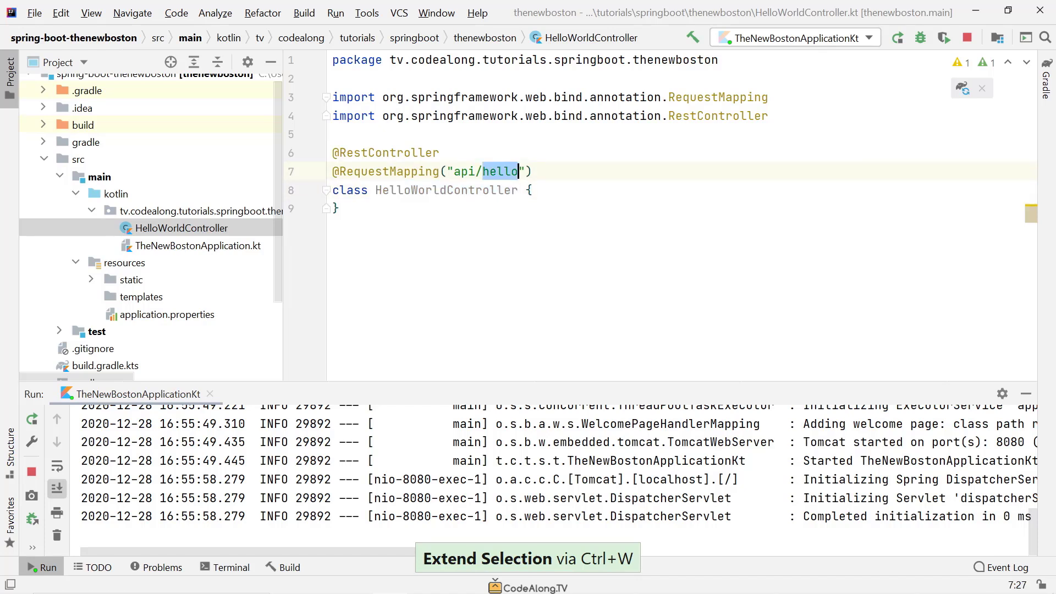
key(ctrl+w)
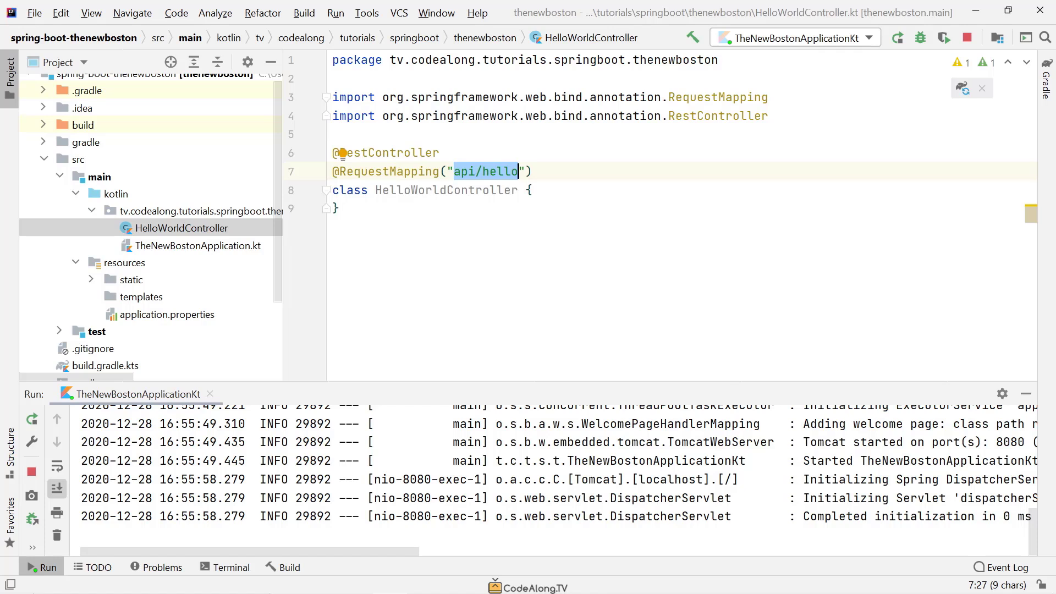
click(517, 190)
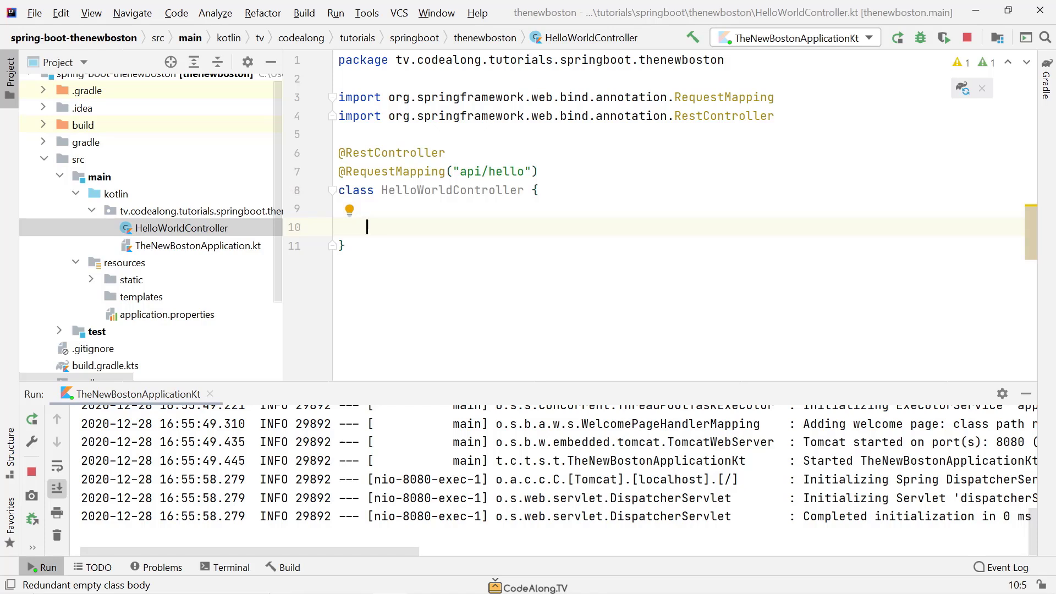
Step: Write fun helloWorld(): String returning "Hello, this is a REST endpoint!" and convert it to an expression body
text(fun)
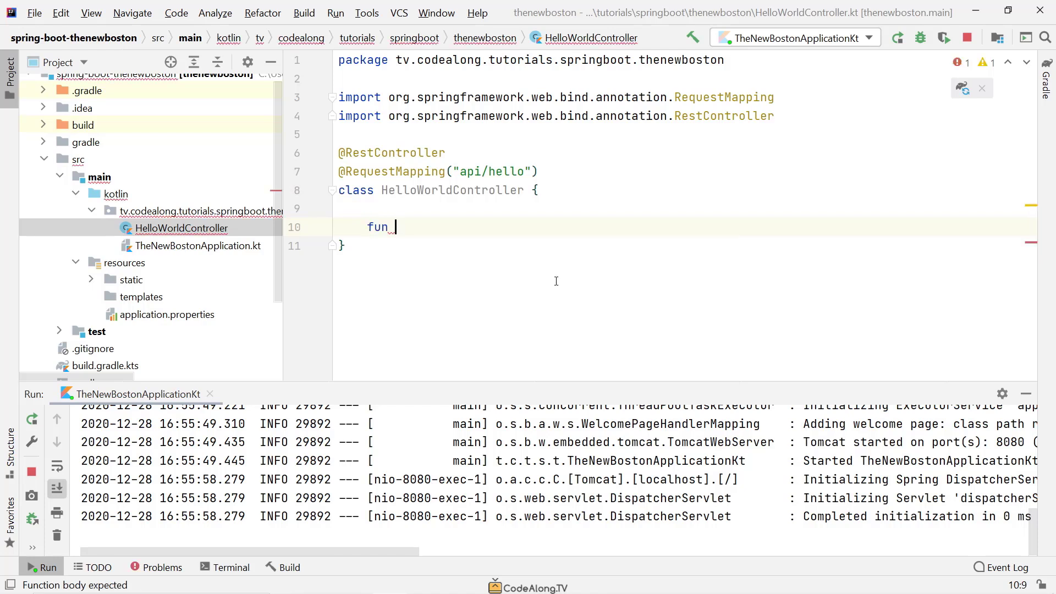
text(helloWorld)
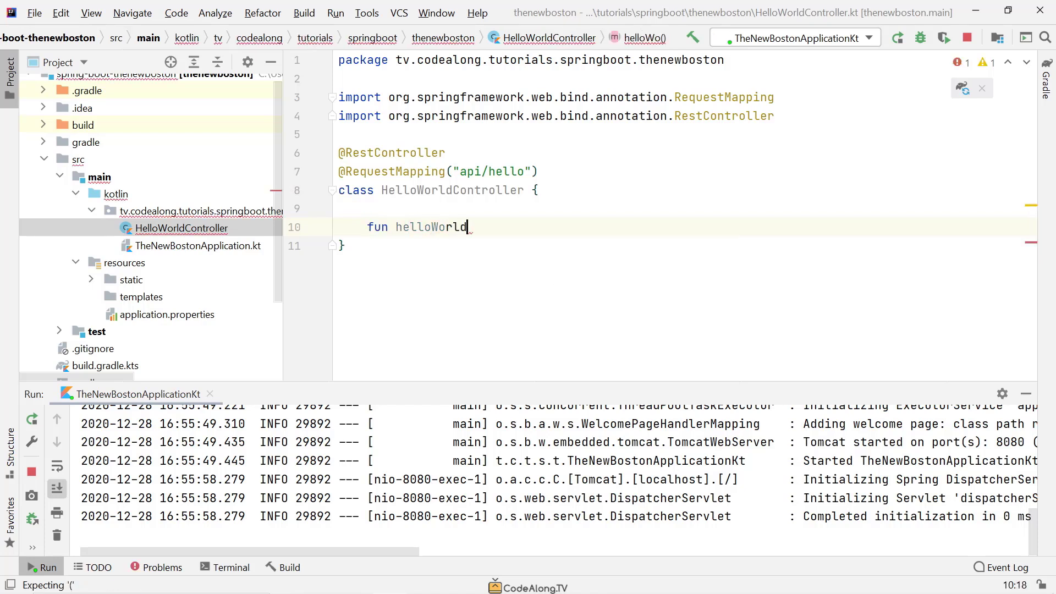
text((): S)
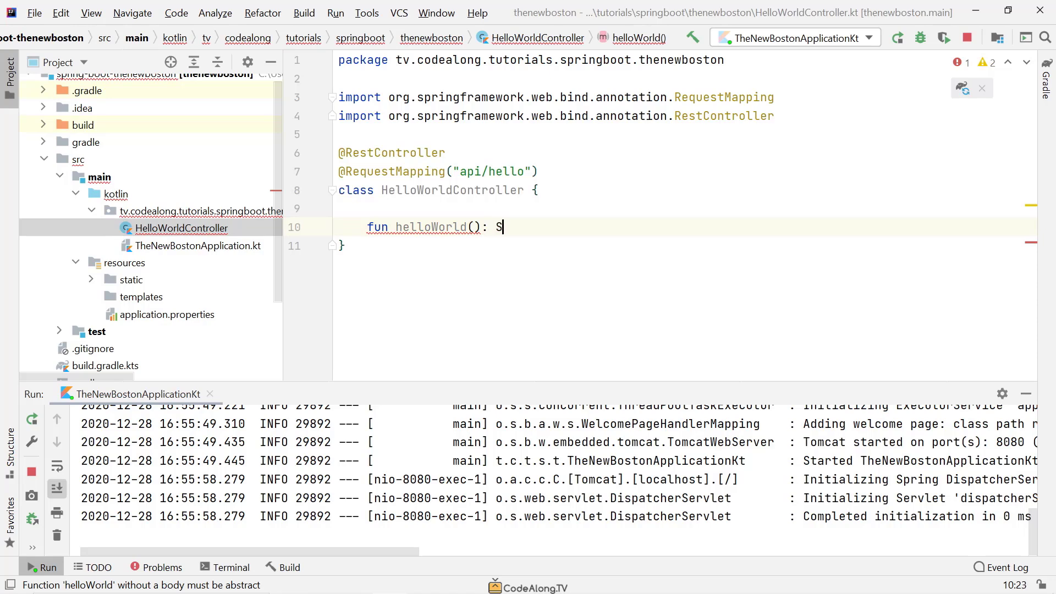
text(tring {)
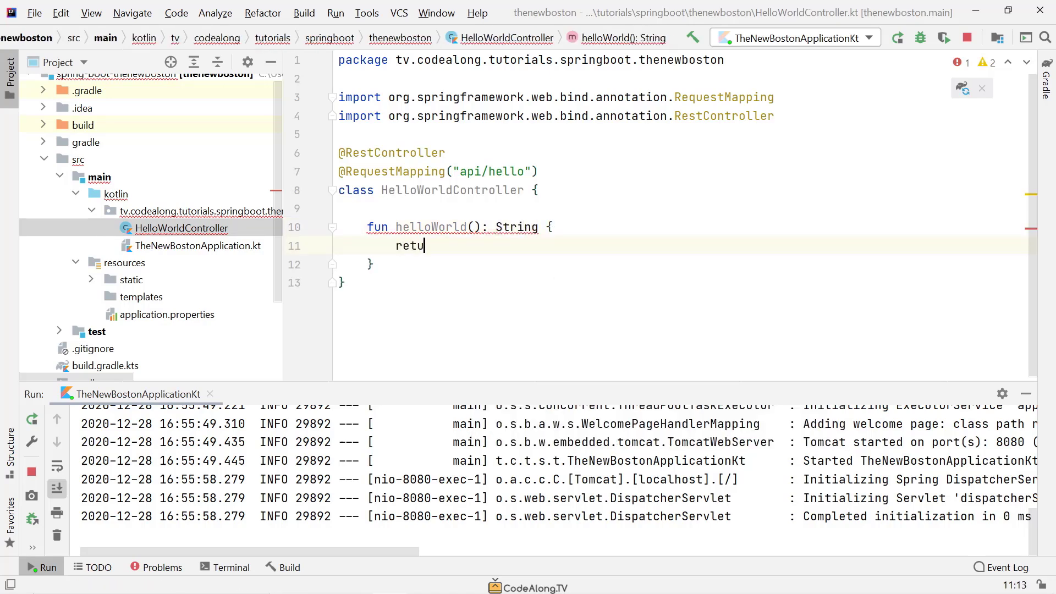
text(rn "")
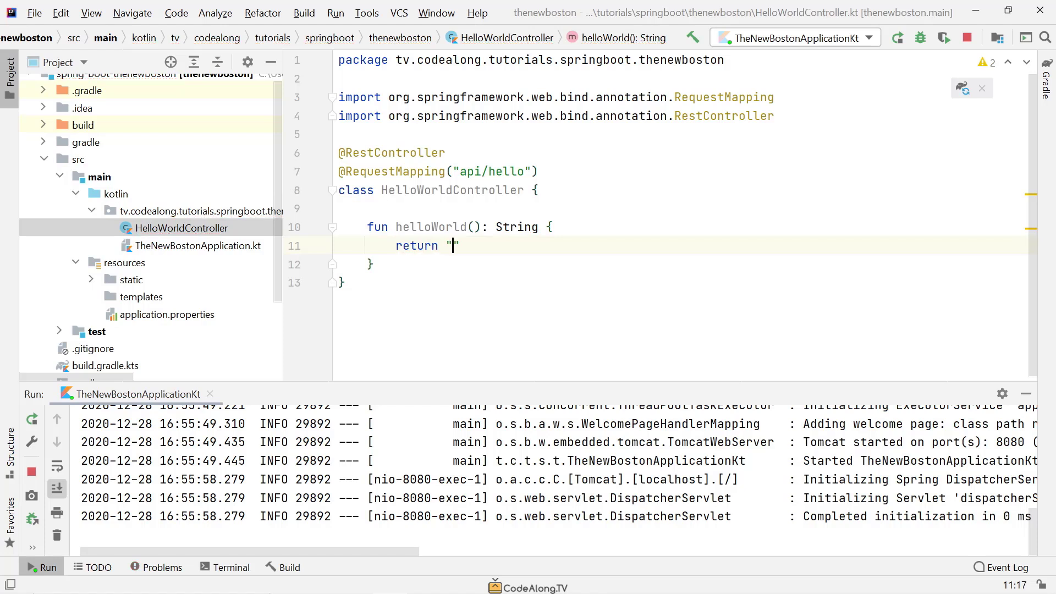
text(Hello, this)
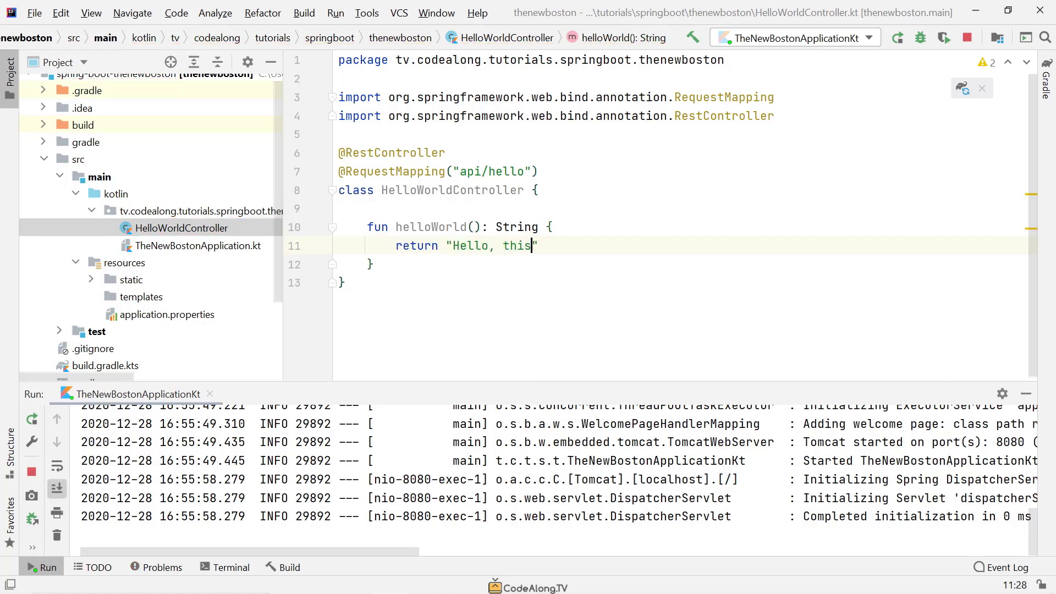
text(is a REST endpoint!)
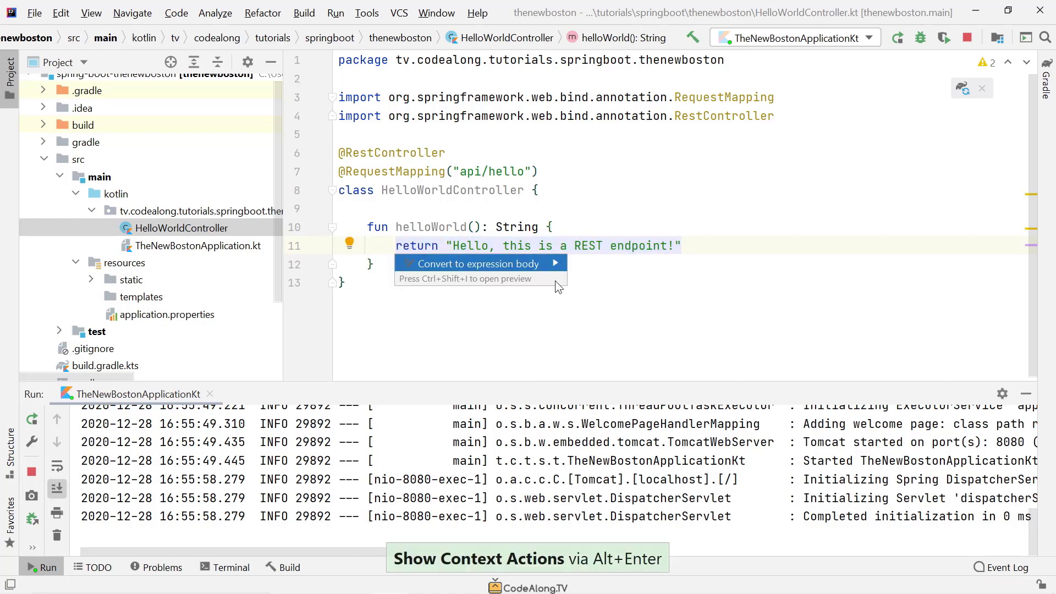
click(476, 263)
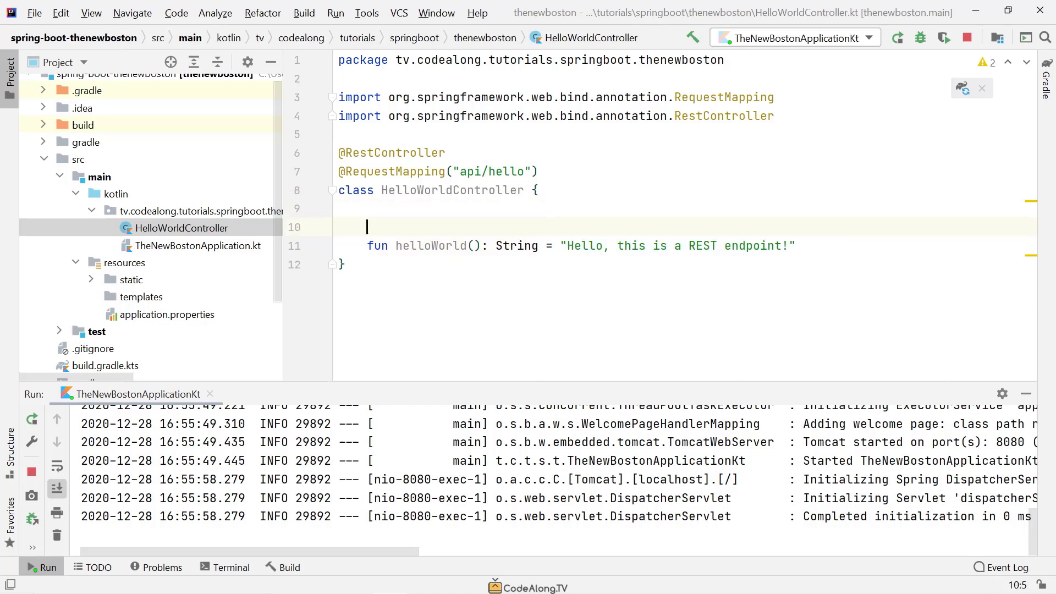
text(@G)
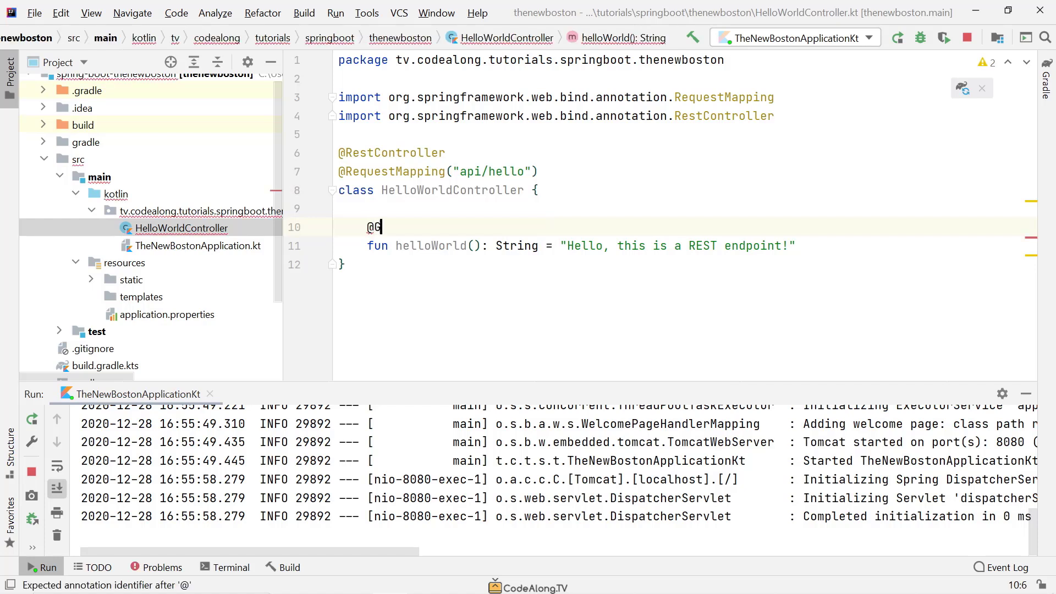
text(GetMapping)
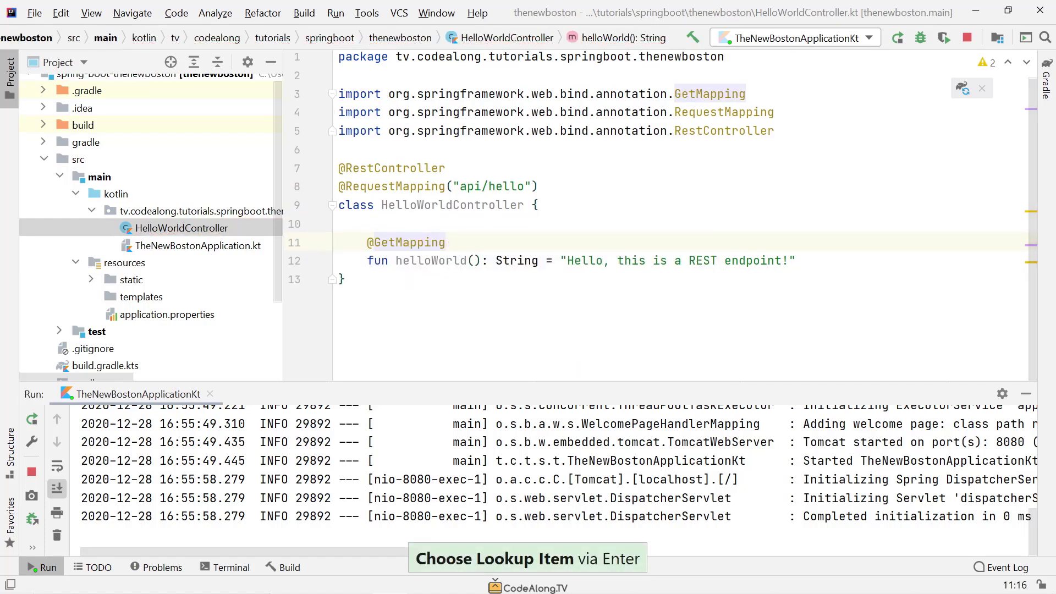
double_click(430, 261)
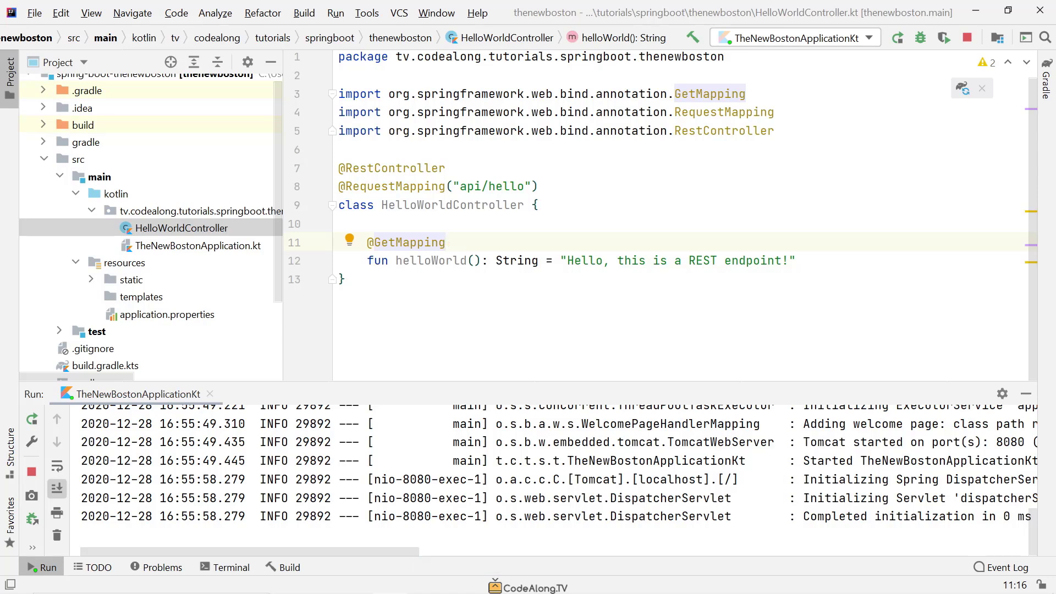
click(467, 261)
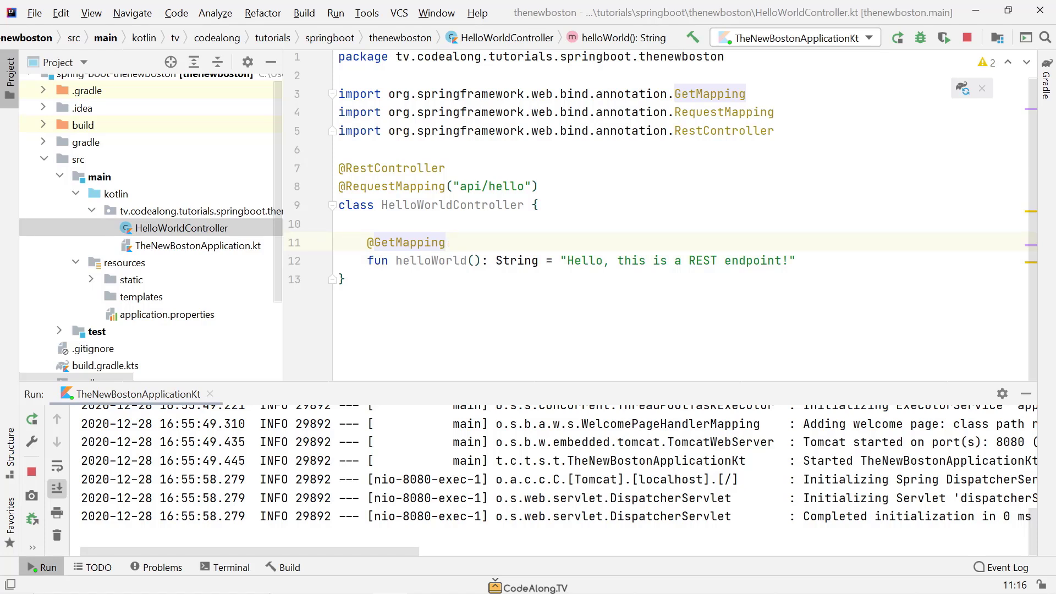
text(())
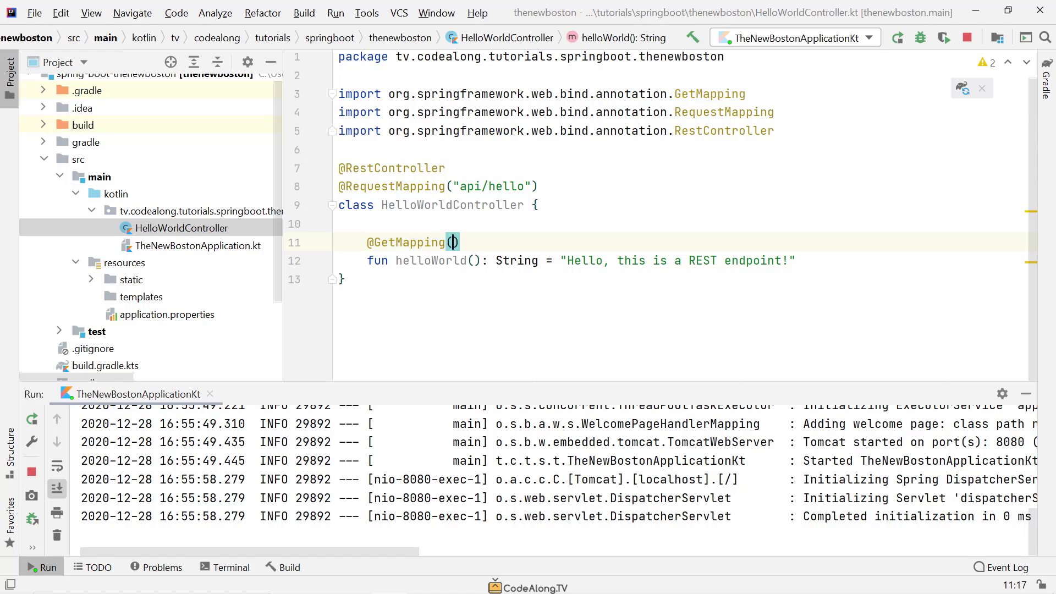
text(")
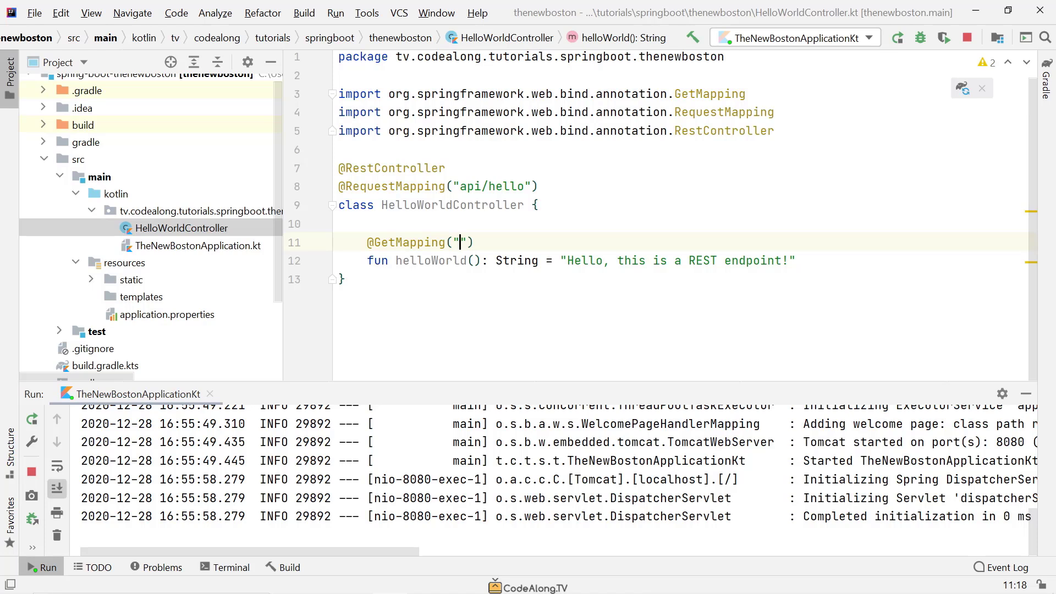
key(ctrl+w)
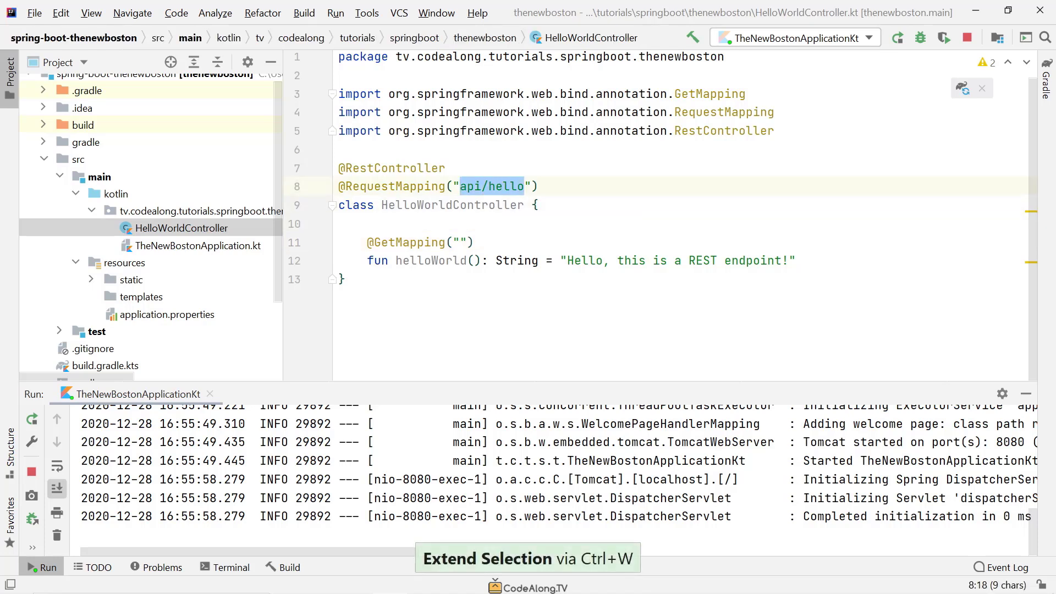
text(/)
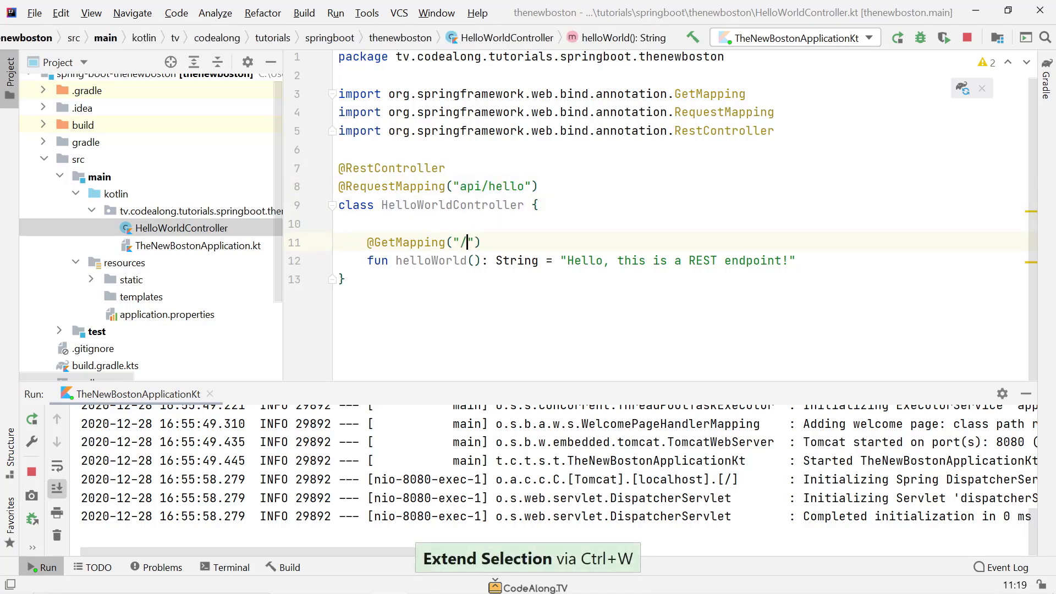
text(springboot)
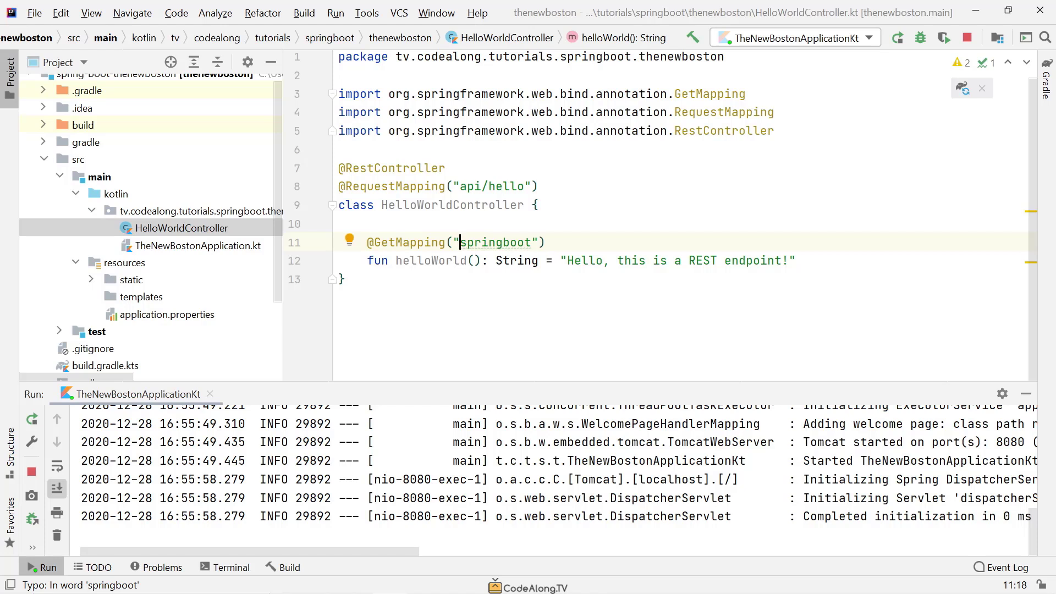
key(ctrl+w)
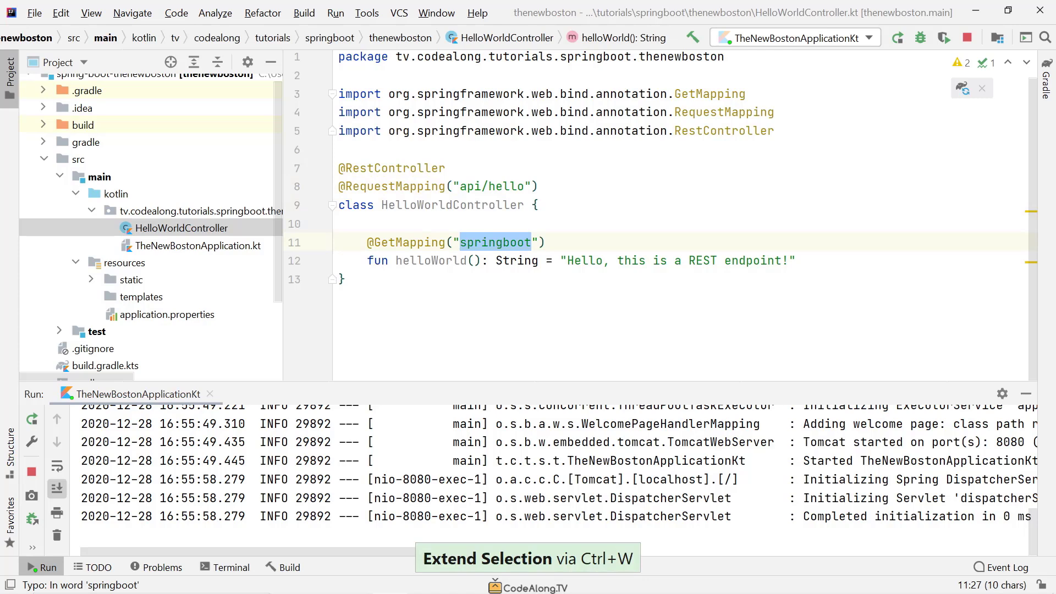
key(ctrl+w)
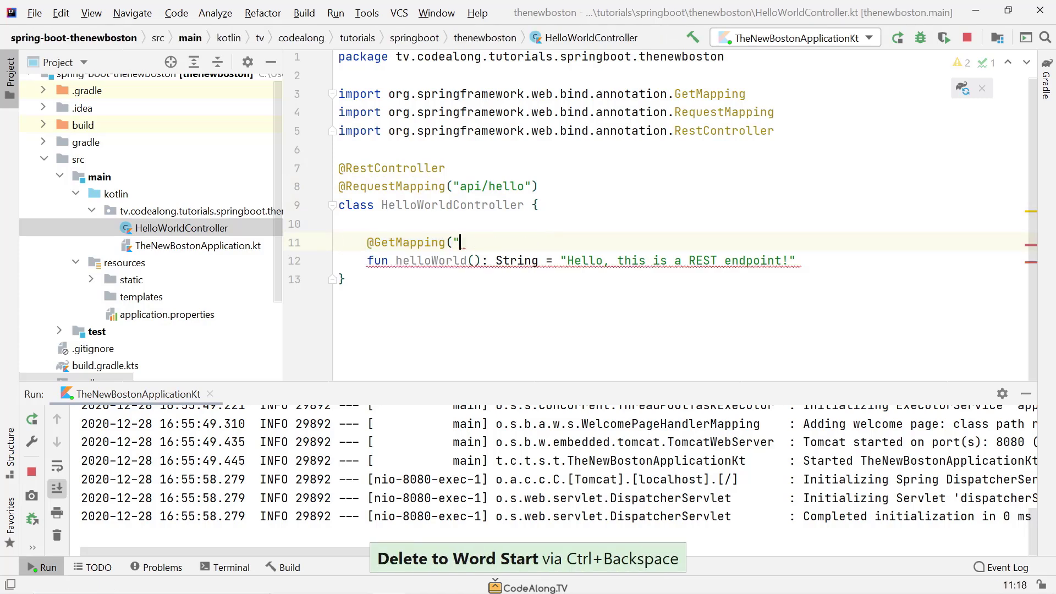
key(Ctrl+Backspace)
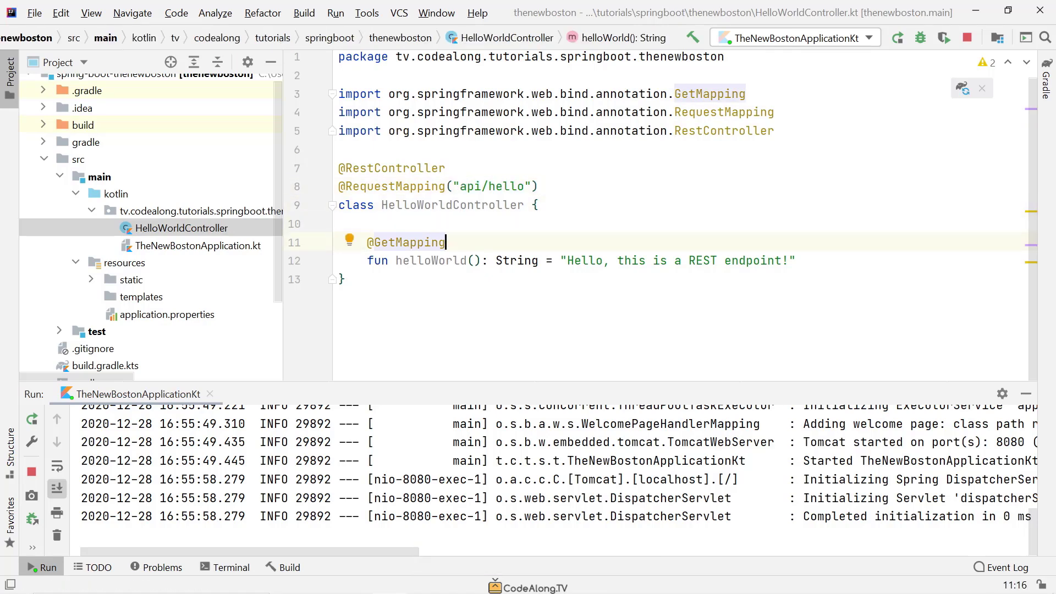
key(ctrl+s)
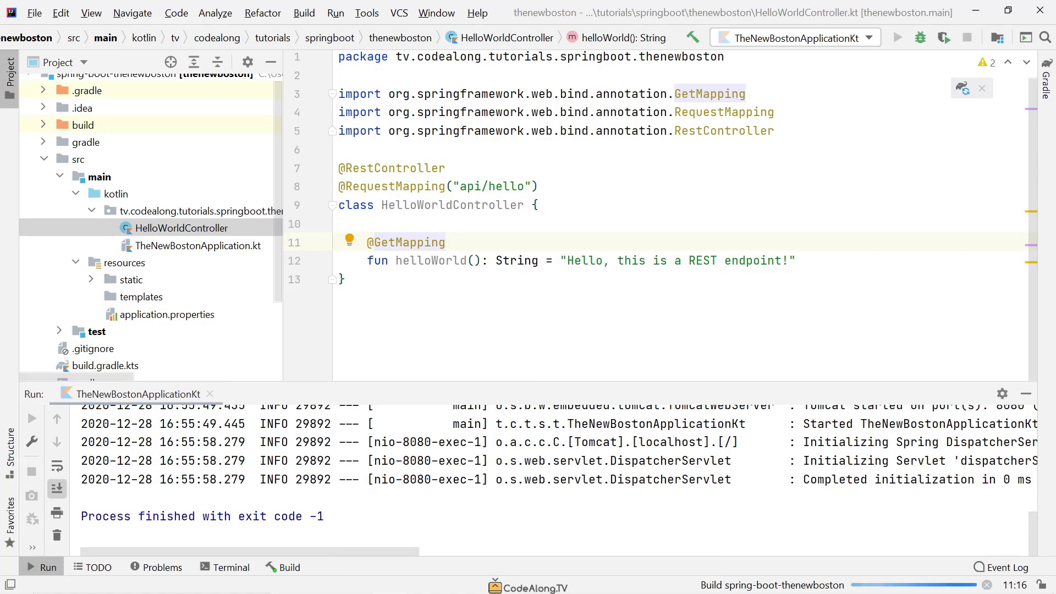
Step: Run TheNewBostonApplicationKt again so Tomcat restarts on port 8080
click(899, 38)
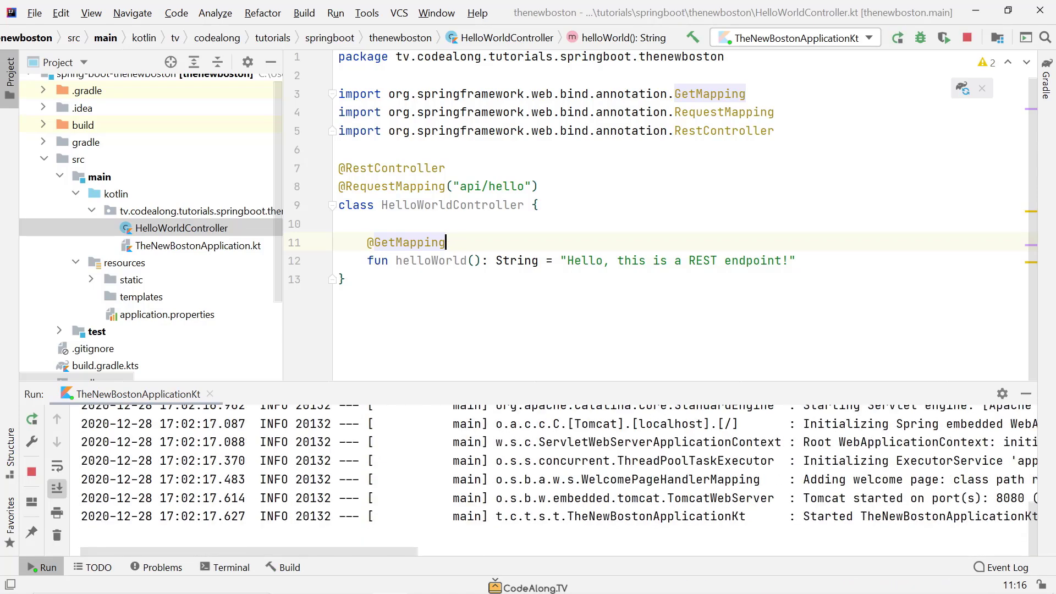
mouse_move(583, 324)
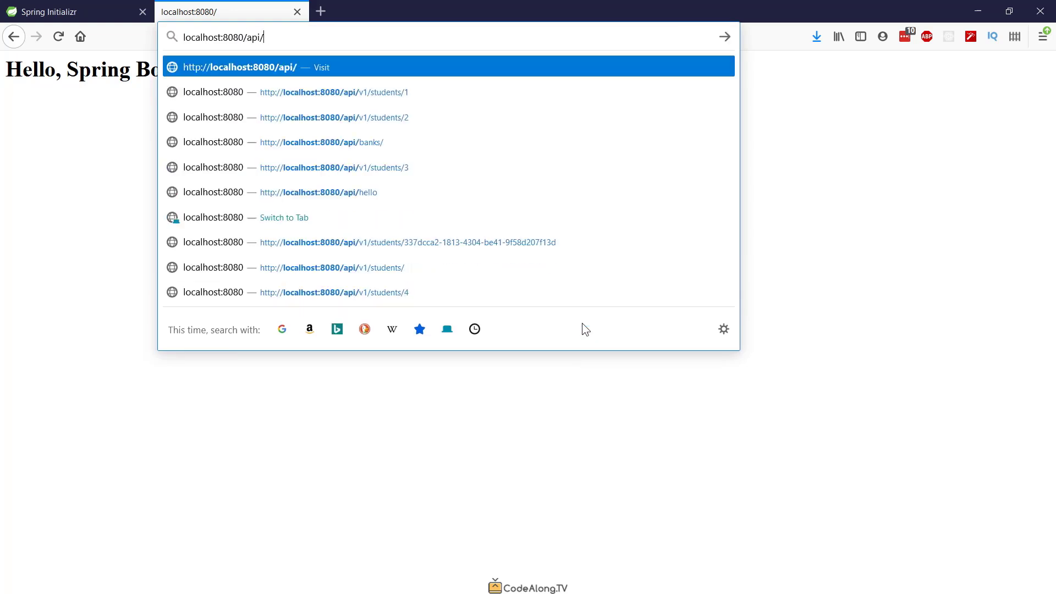
Step: Navigate Firefox to localhost:8080/api/hello from the address-bar suggestion
click(318, 192)
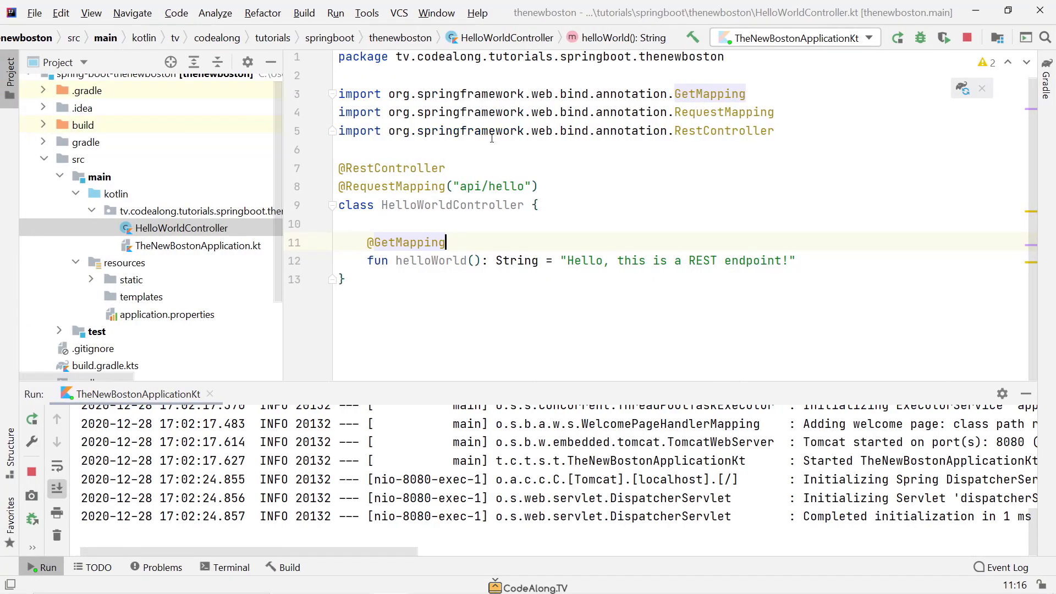
mouse_move(498, 153)
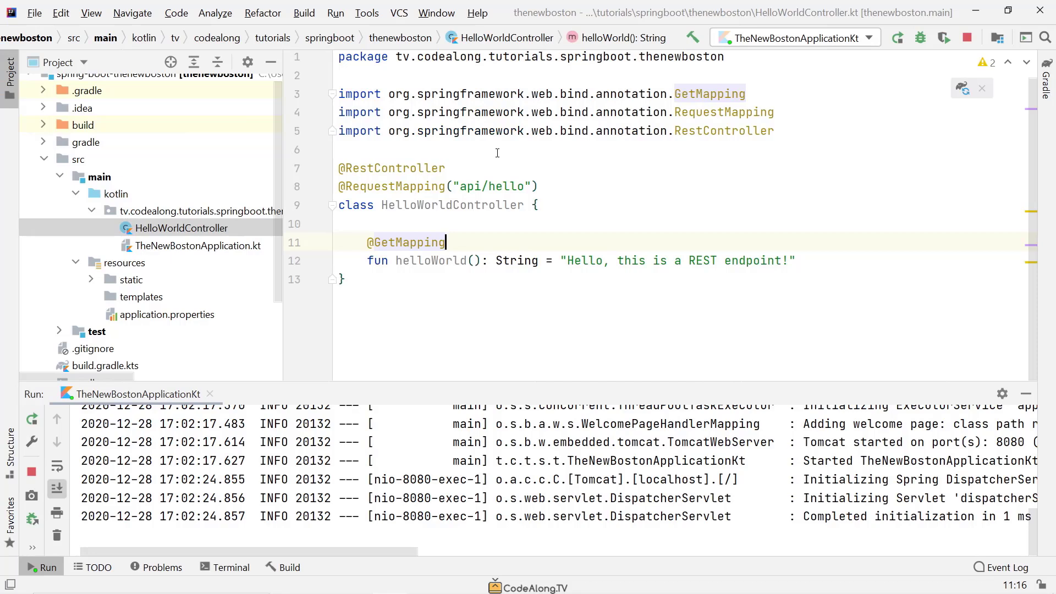
mouse_move(493, 206)
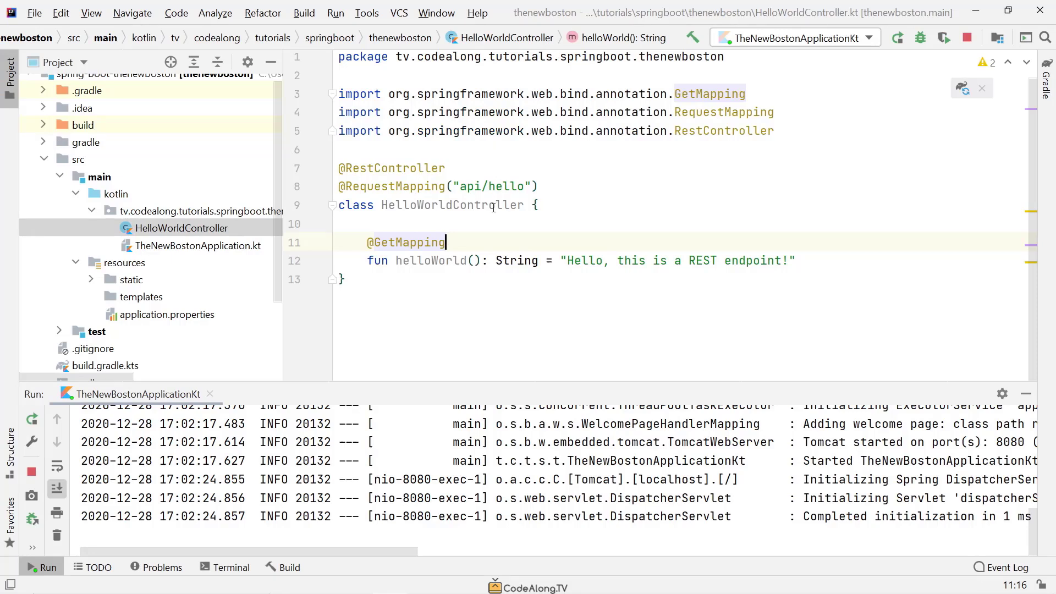
mouse_move(494, 223)
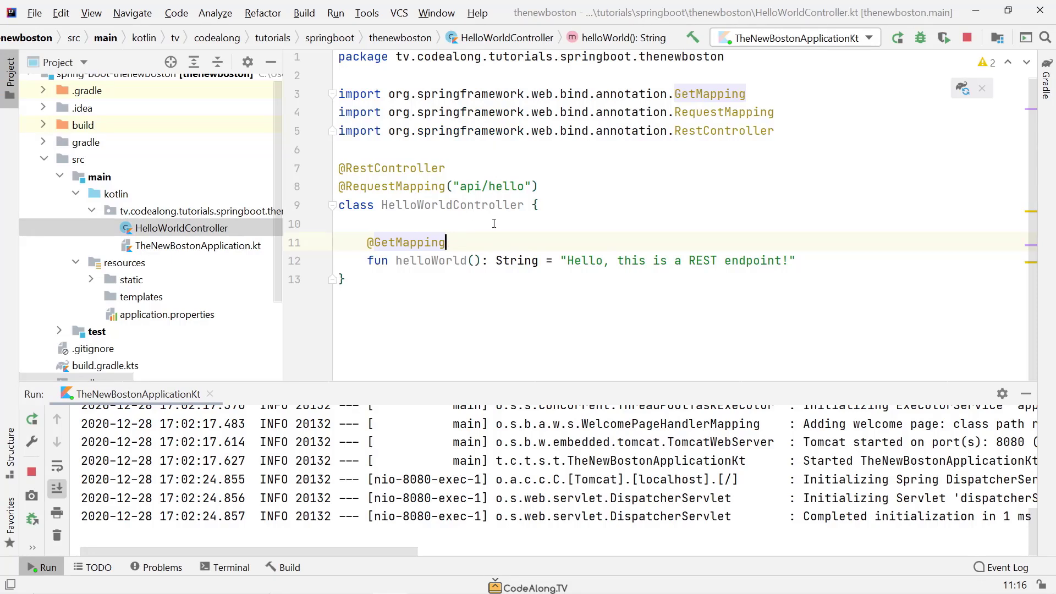